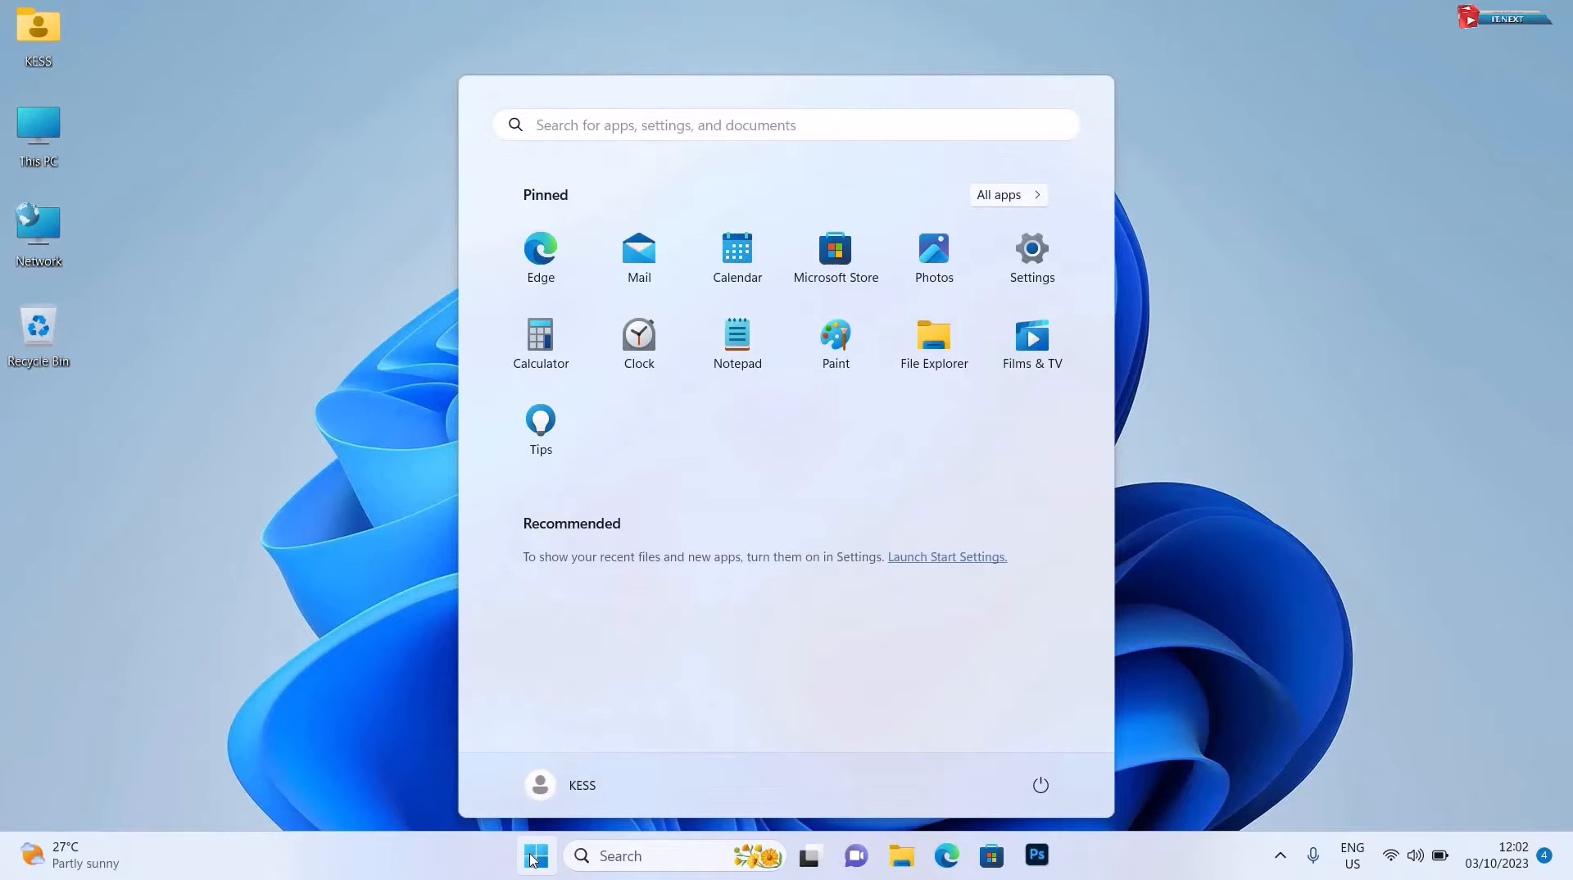
mouse_move(837, 660)
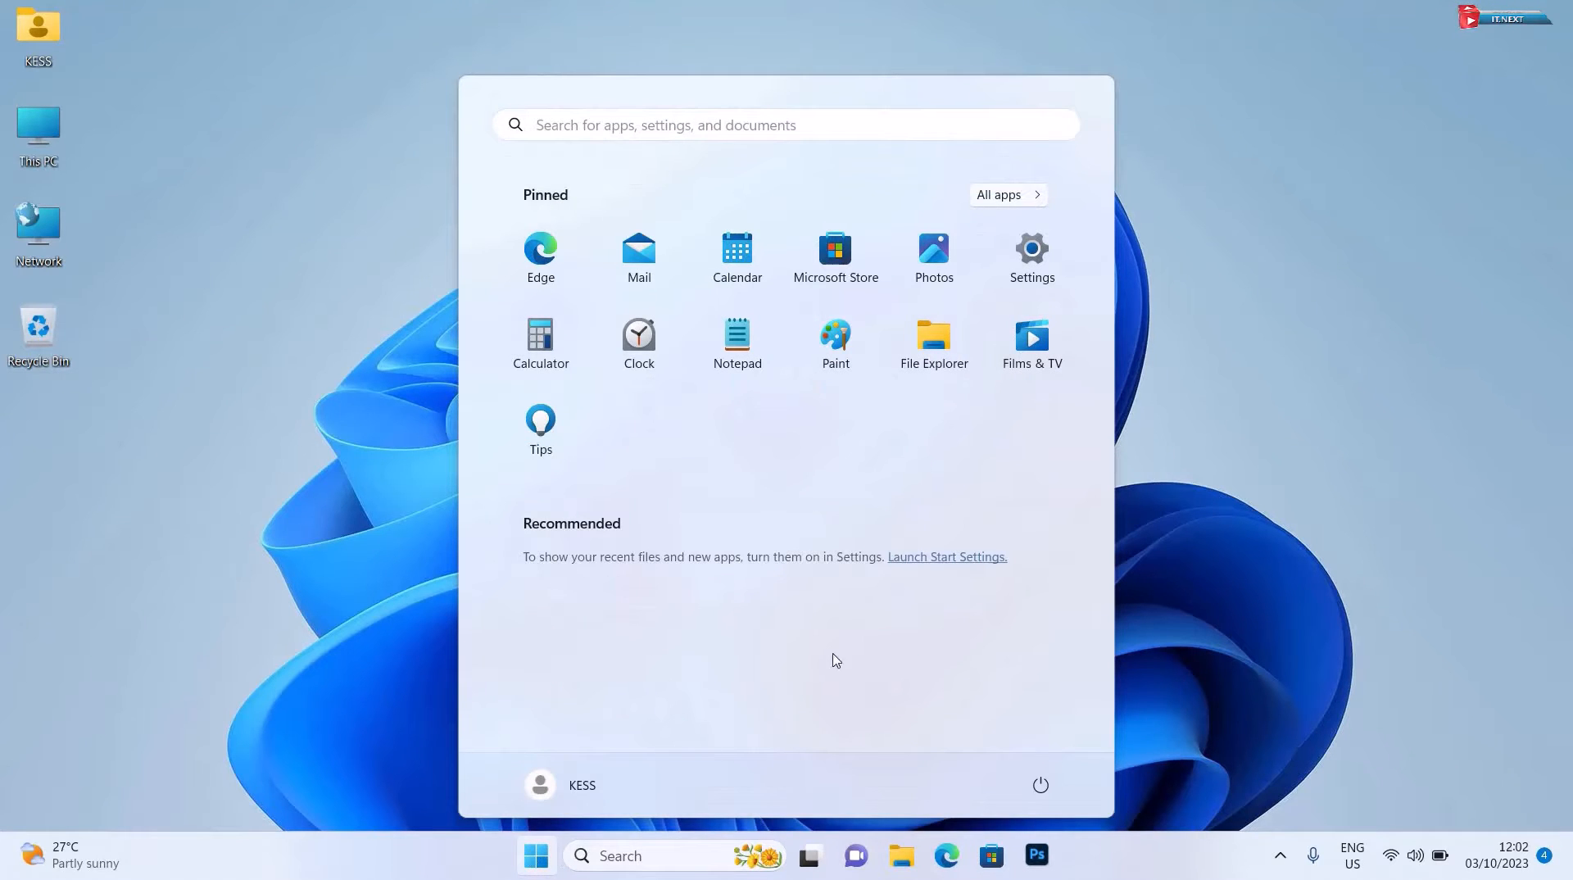
mouse_move(825, 655)
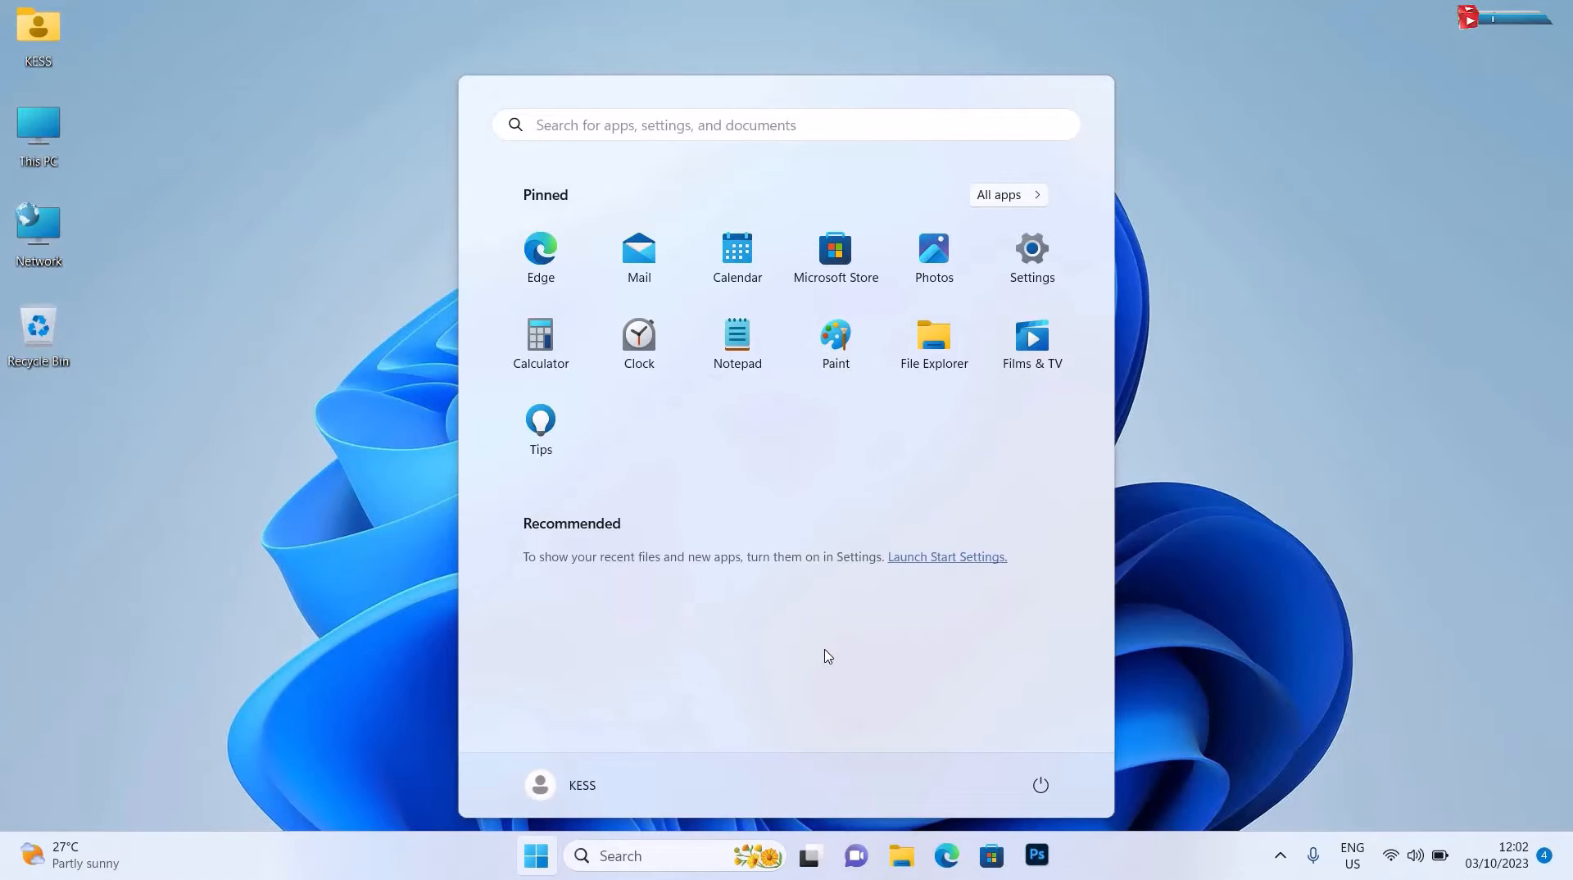
mouse_move(811, 756)
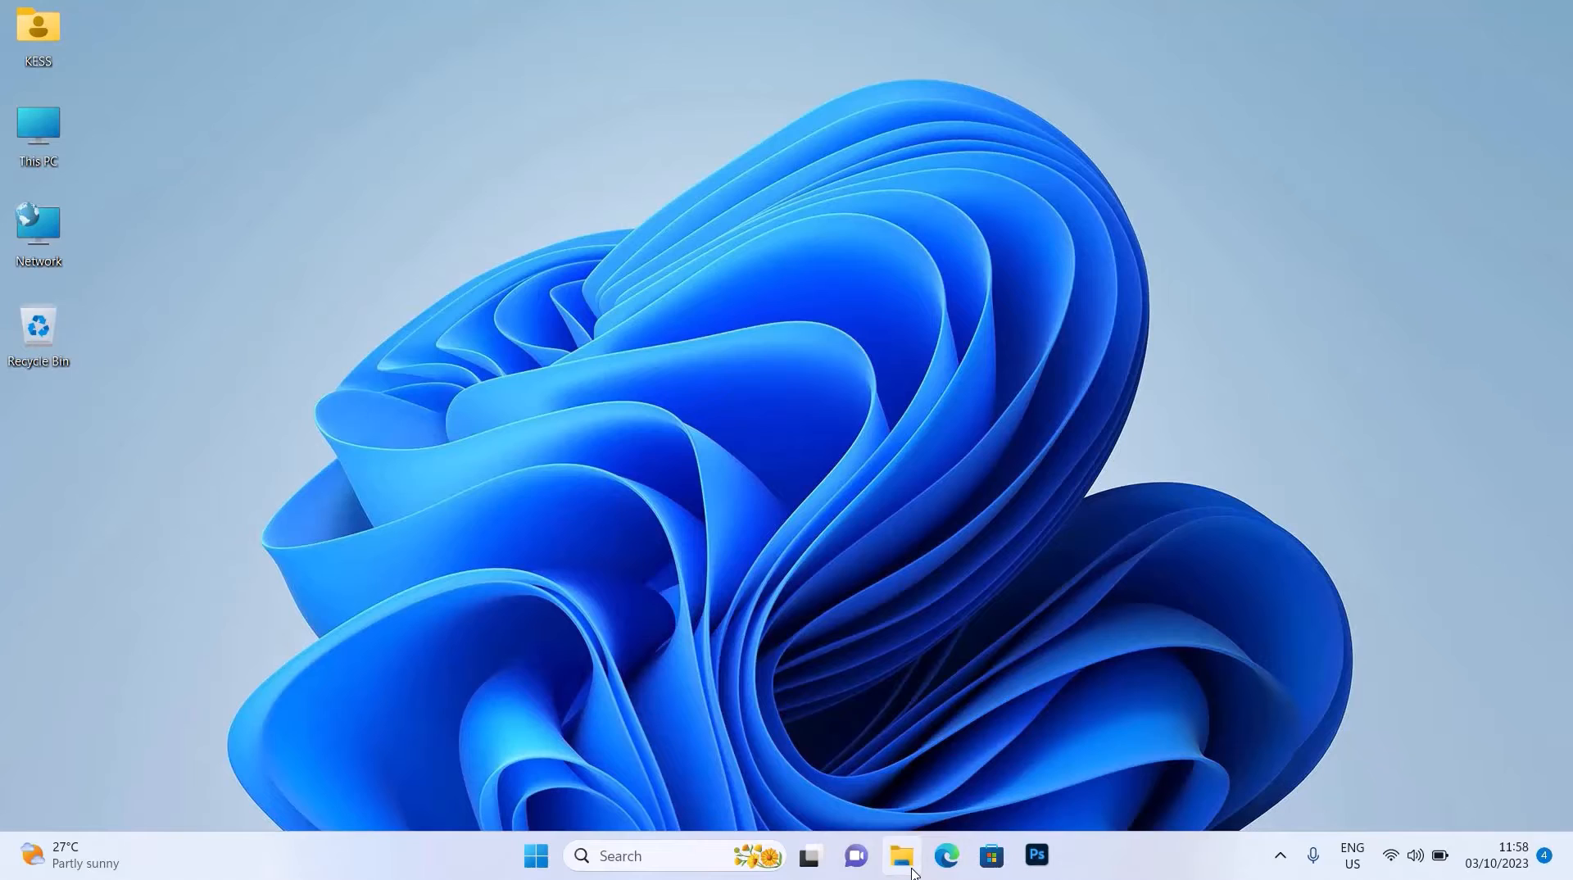
Launch File Explorer from the taskbar on Home and show its See more command list.
left_click(900, 856)
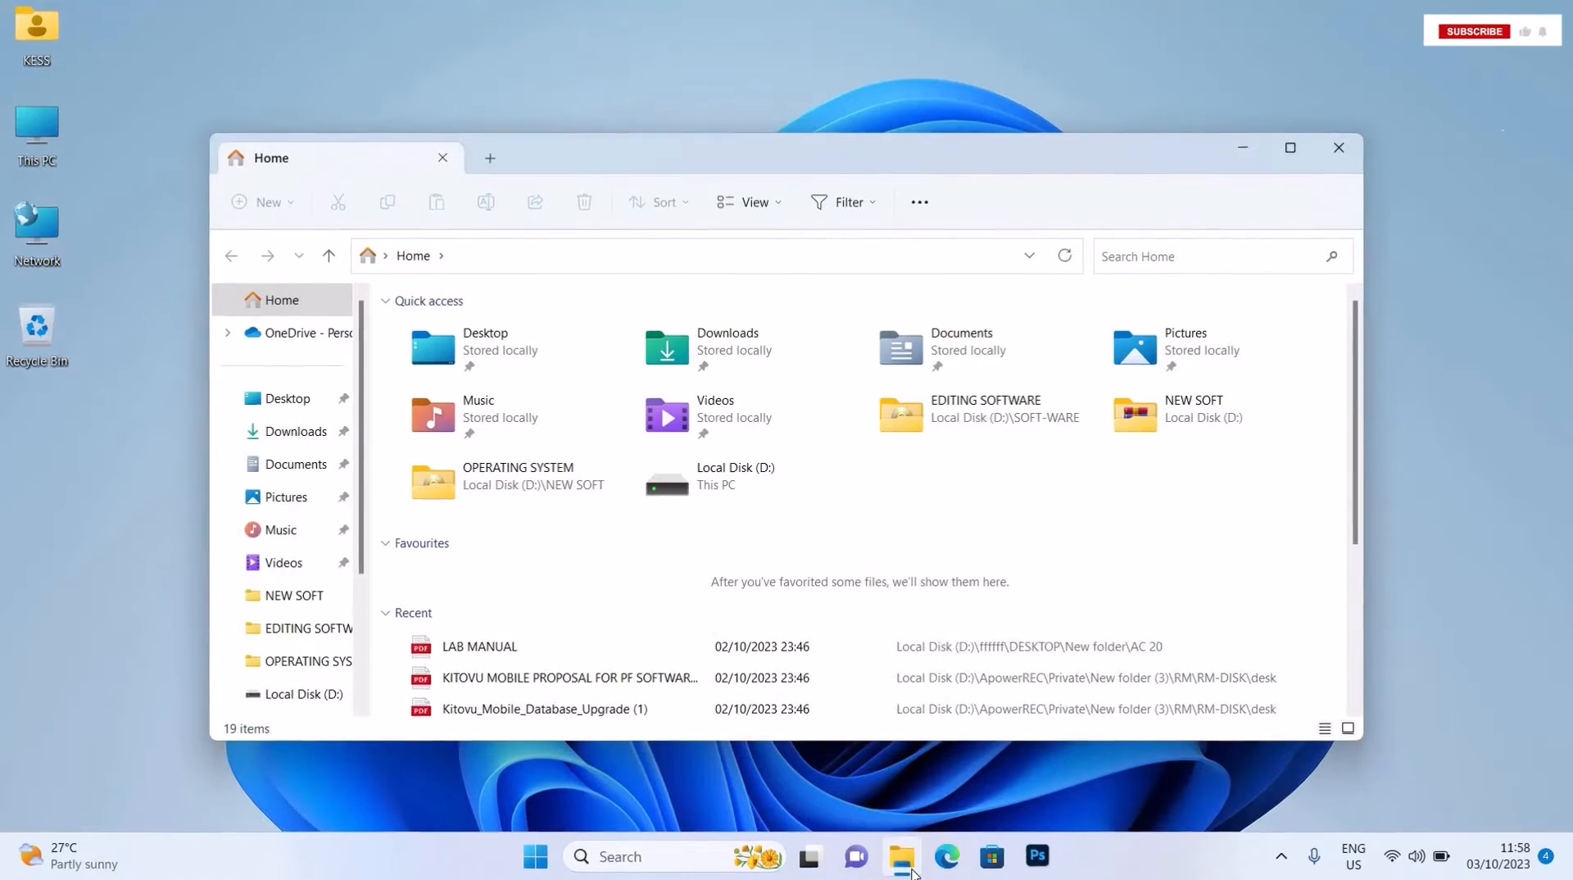
left_click(1290, 147)
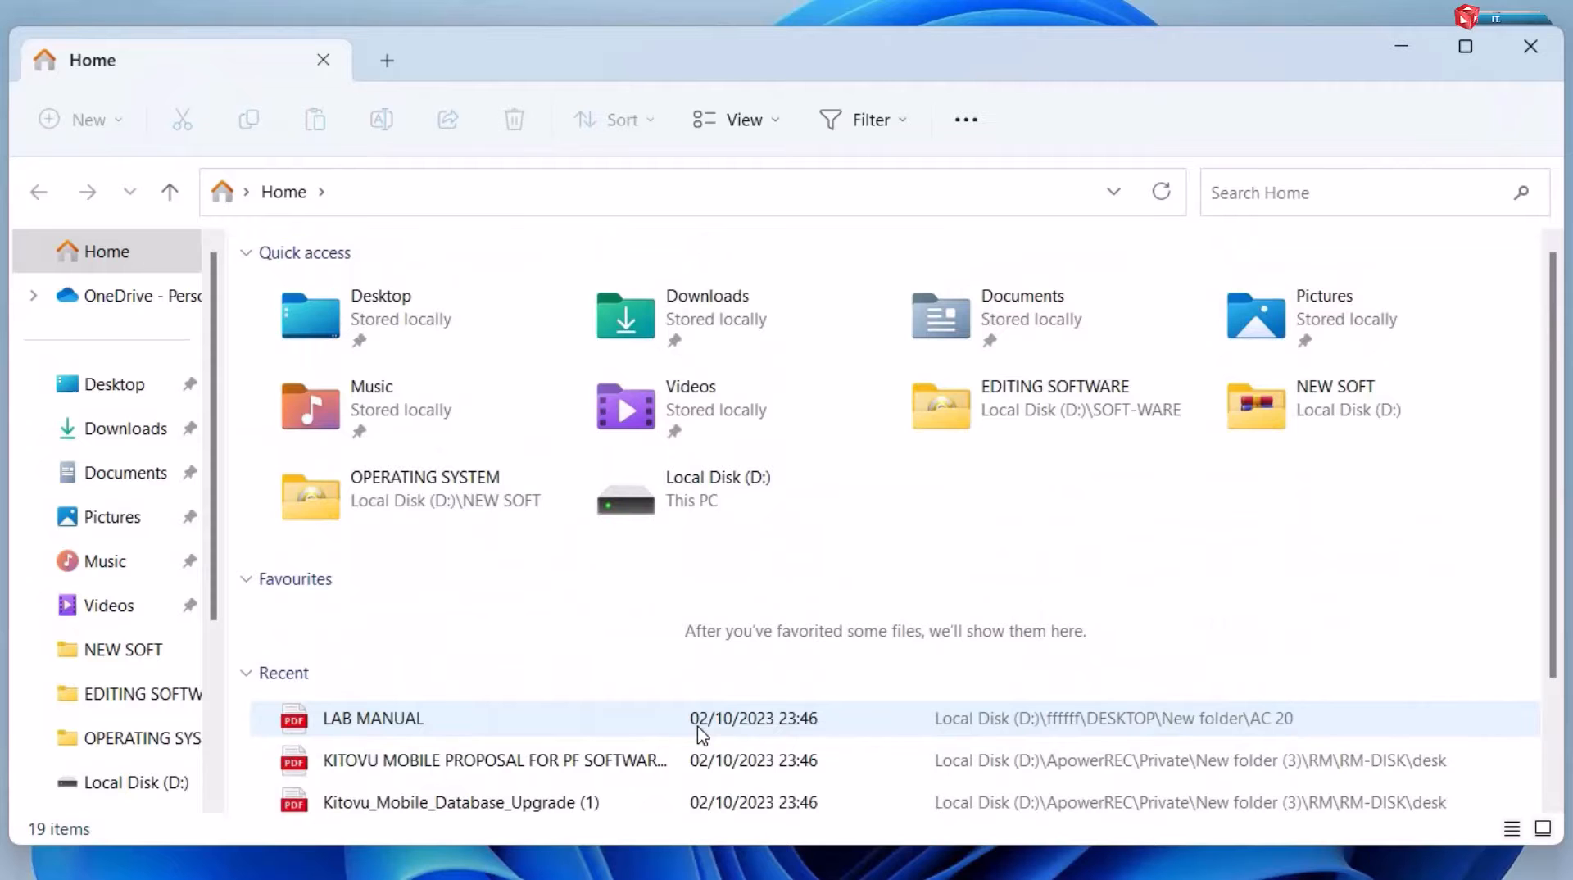
mouse_move(660, 609)
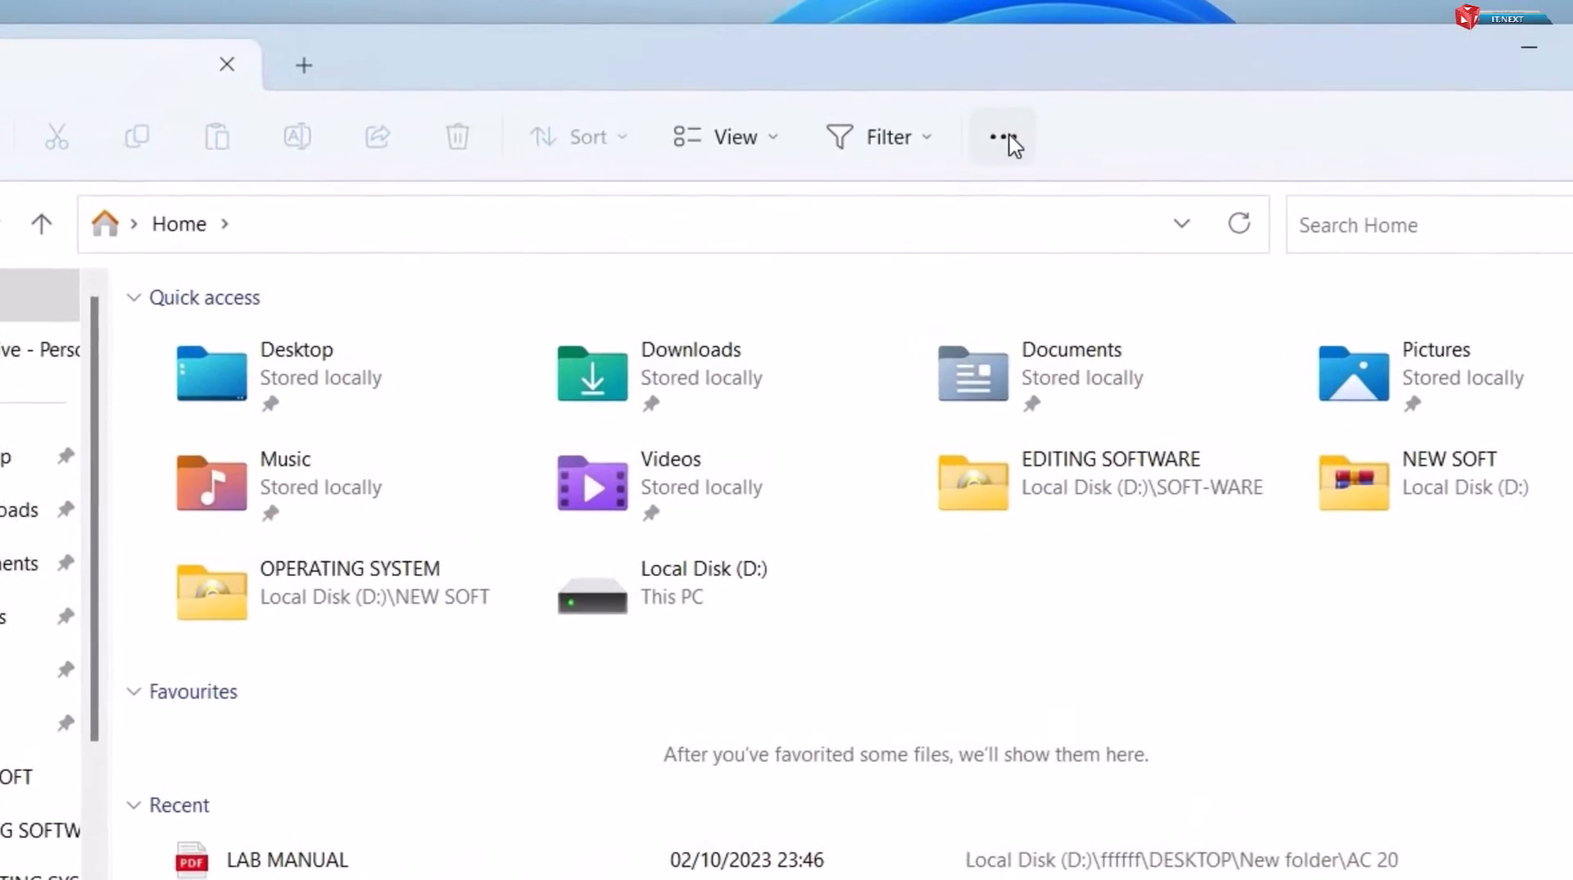
left_click(1003, 138)
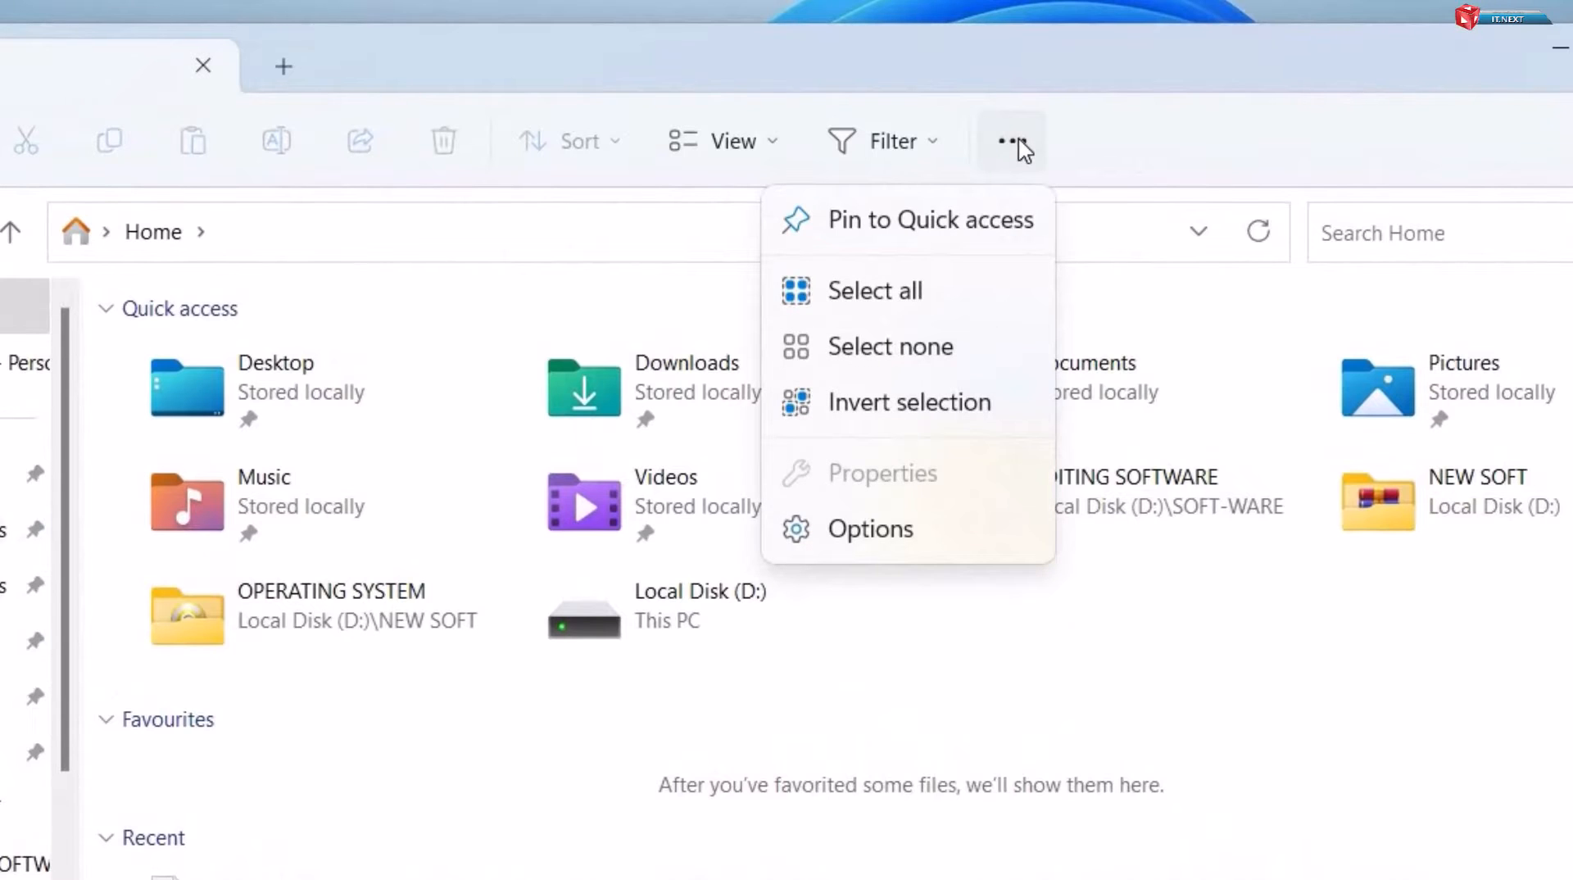
mouse_move(898, 551)
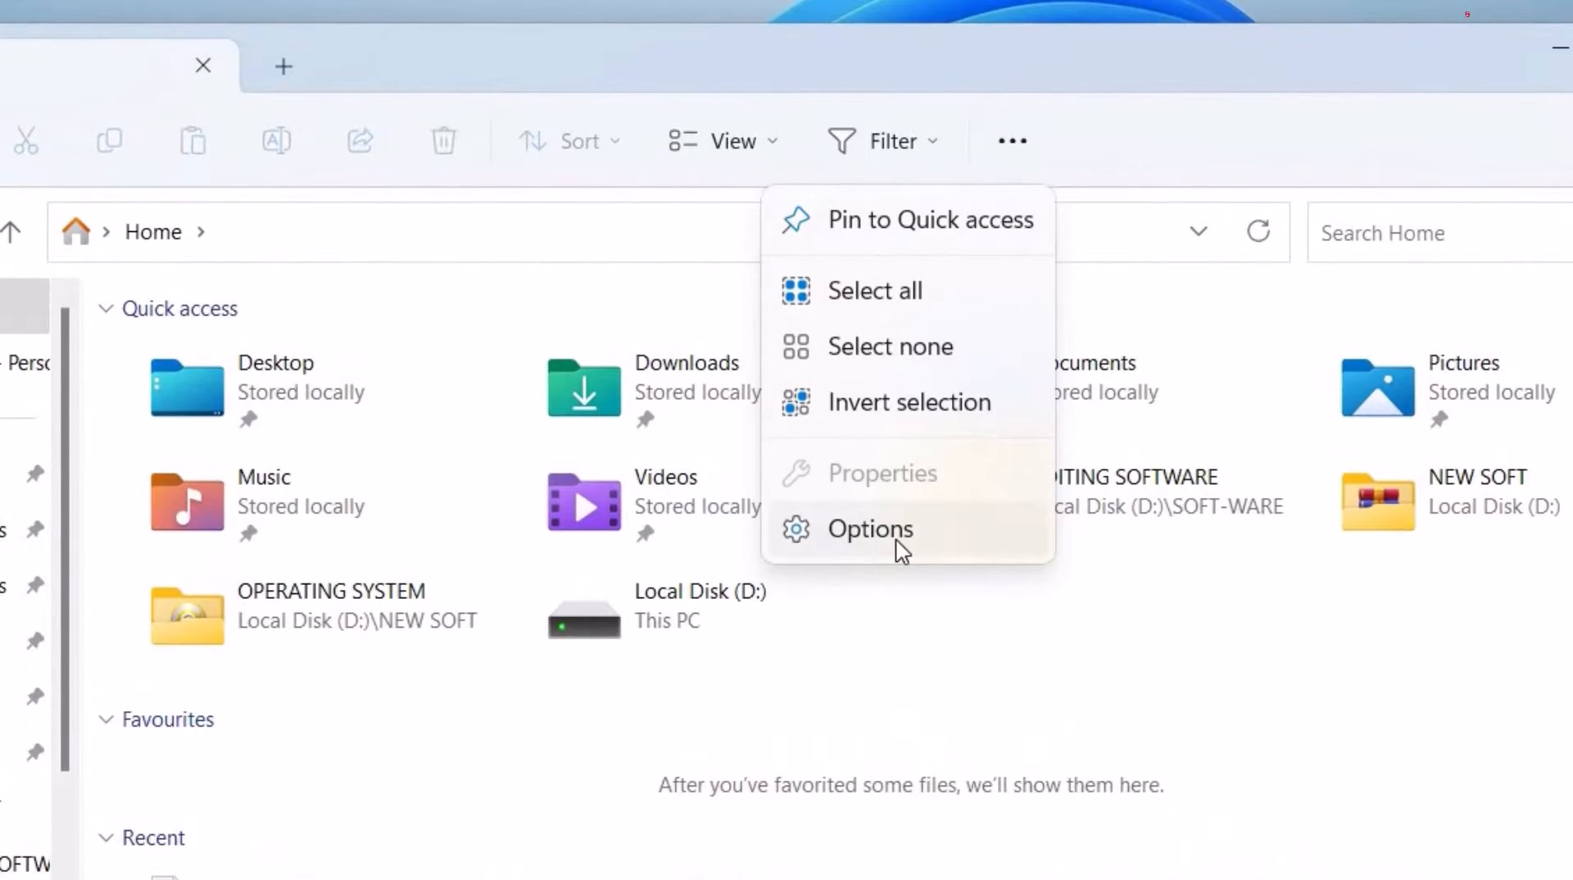
In Folder Options, uncheck Show files from Office.com, clear history, apply and confirm.
left_click(870, 529)
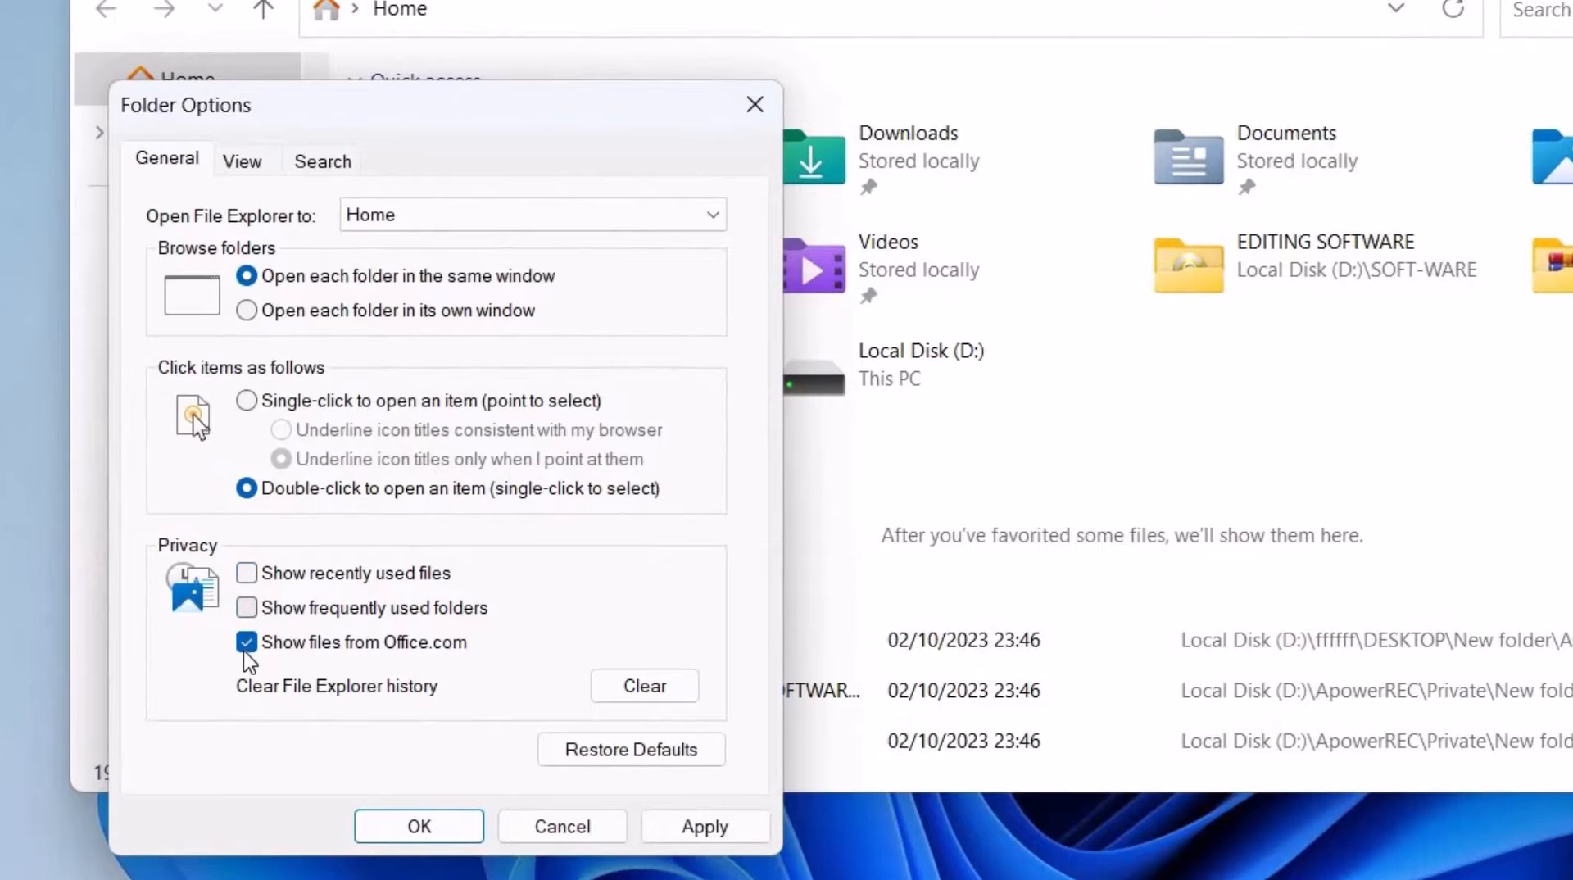
left_click(246, 642)
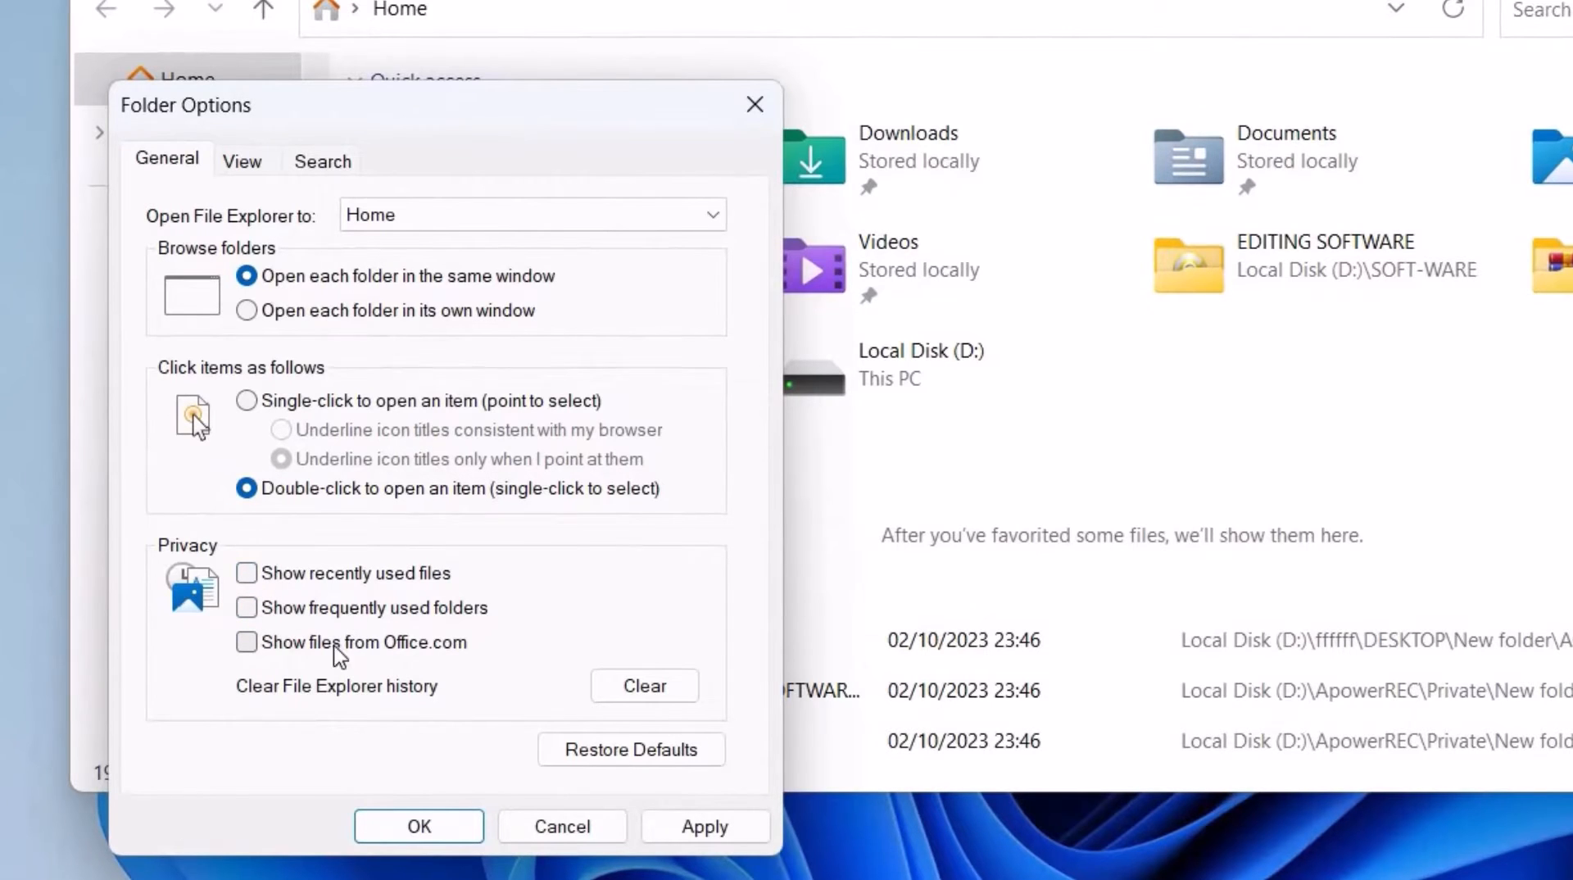
left_click(643, 685)
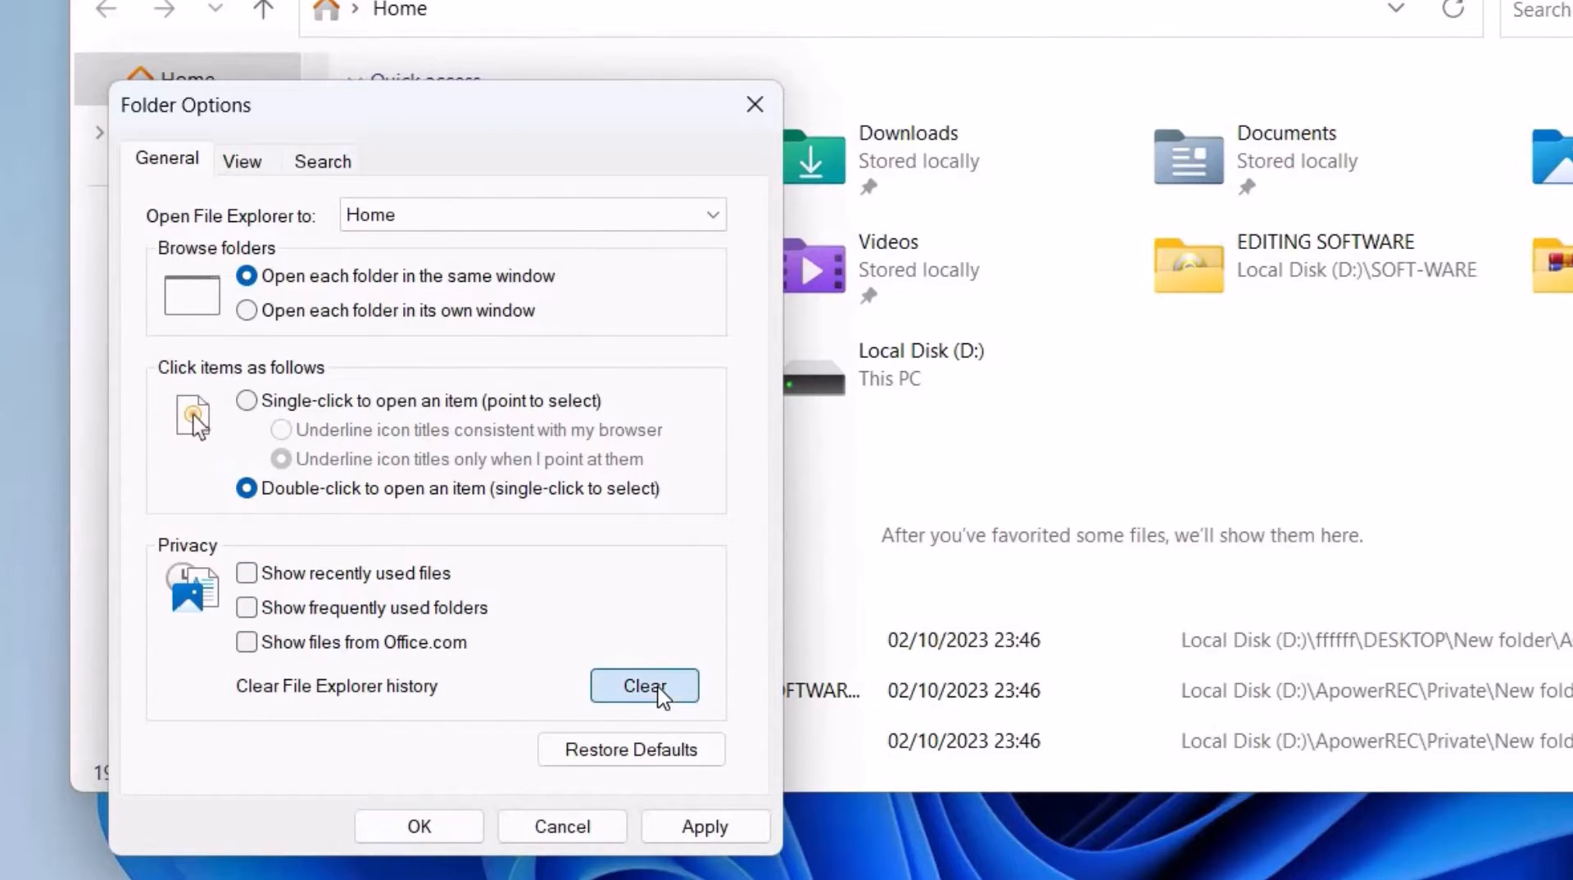
left_click(705, 826)
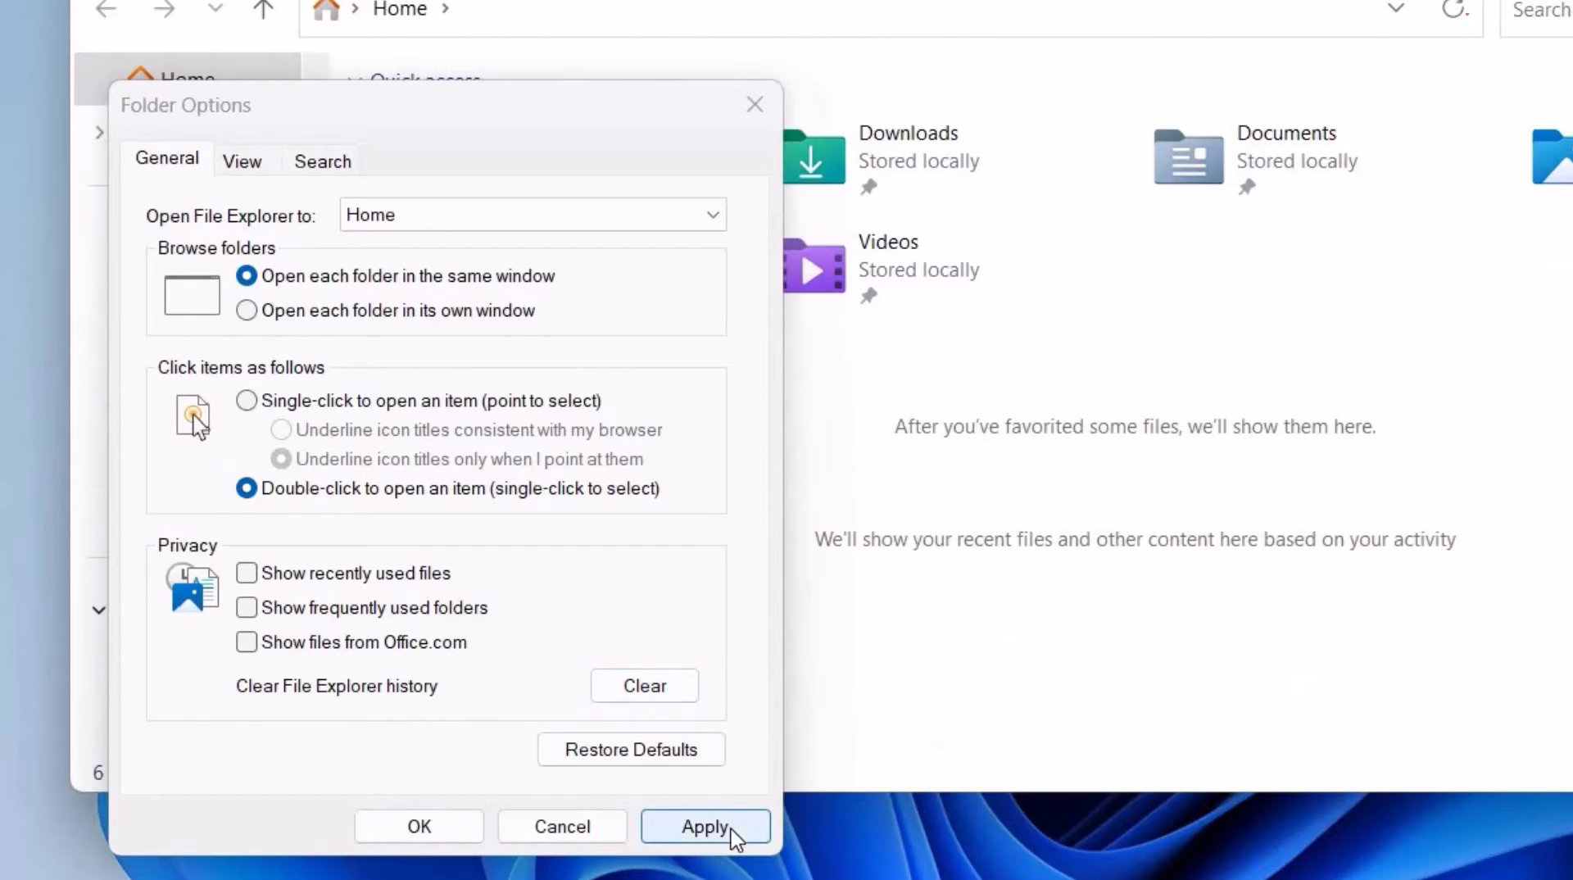
left_click(704, 826)
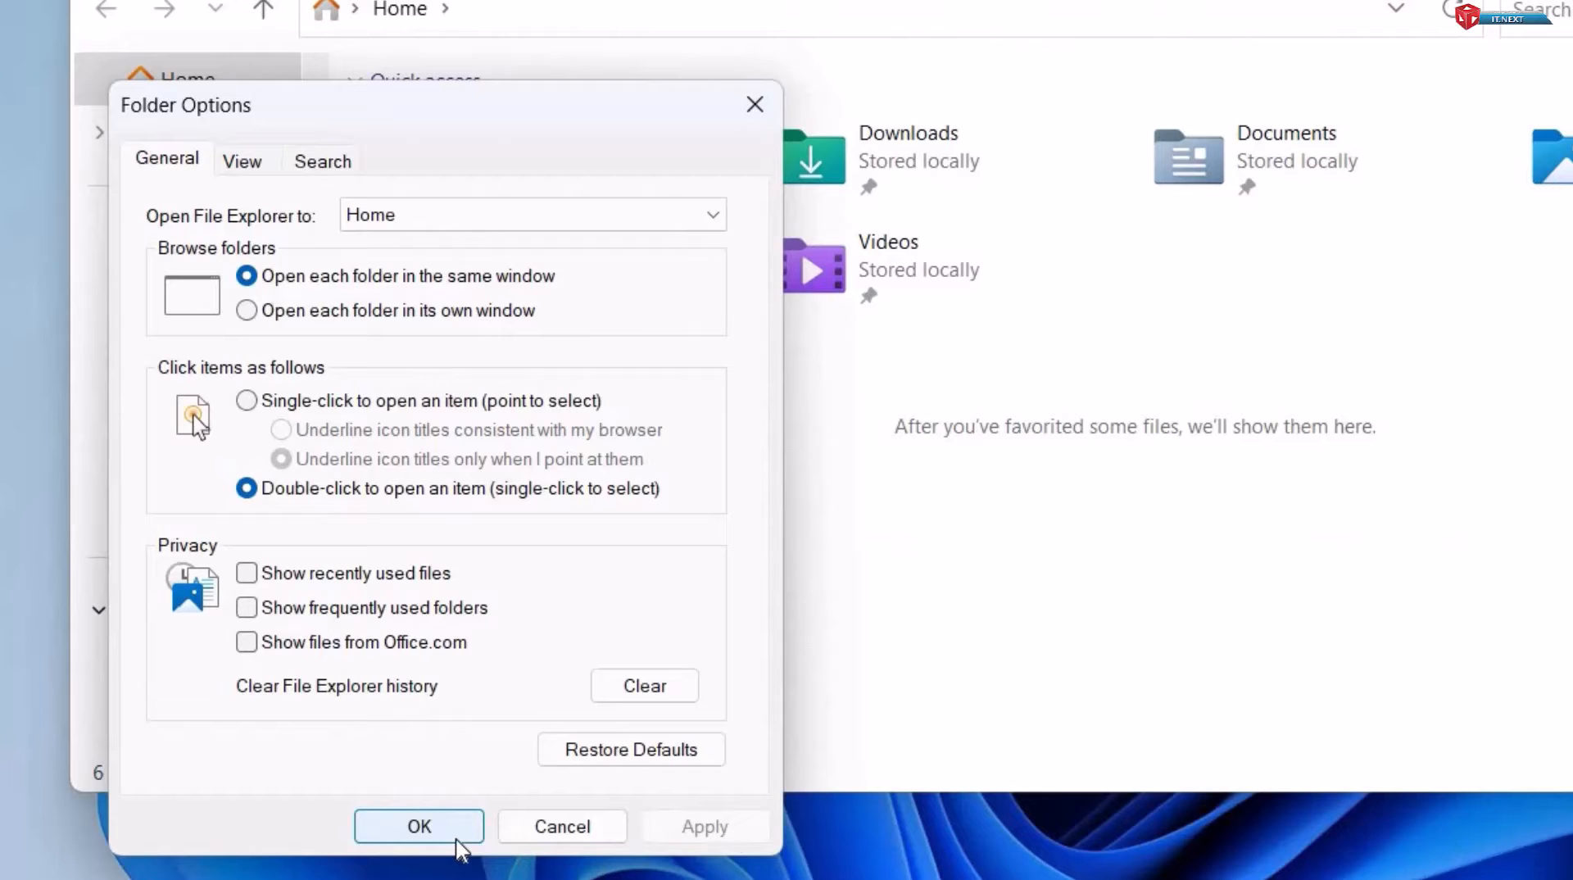
left_click(417, 826)
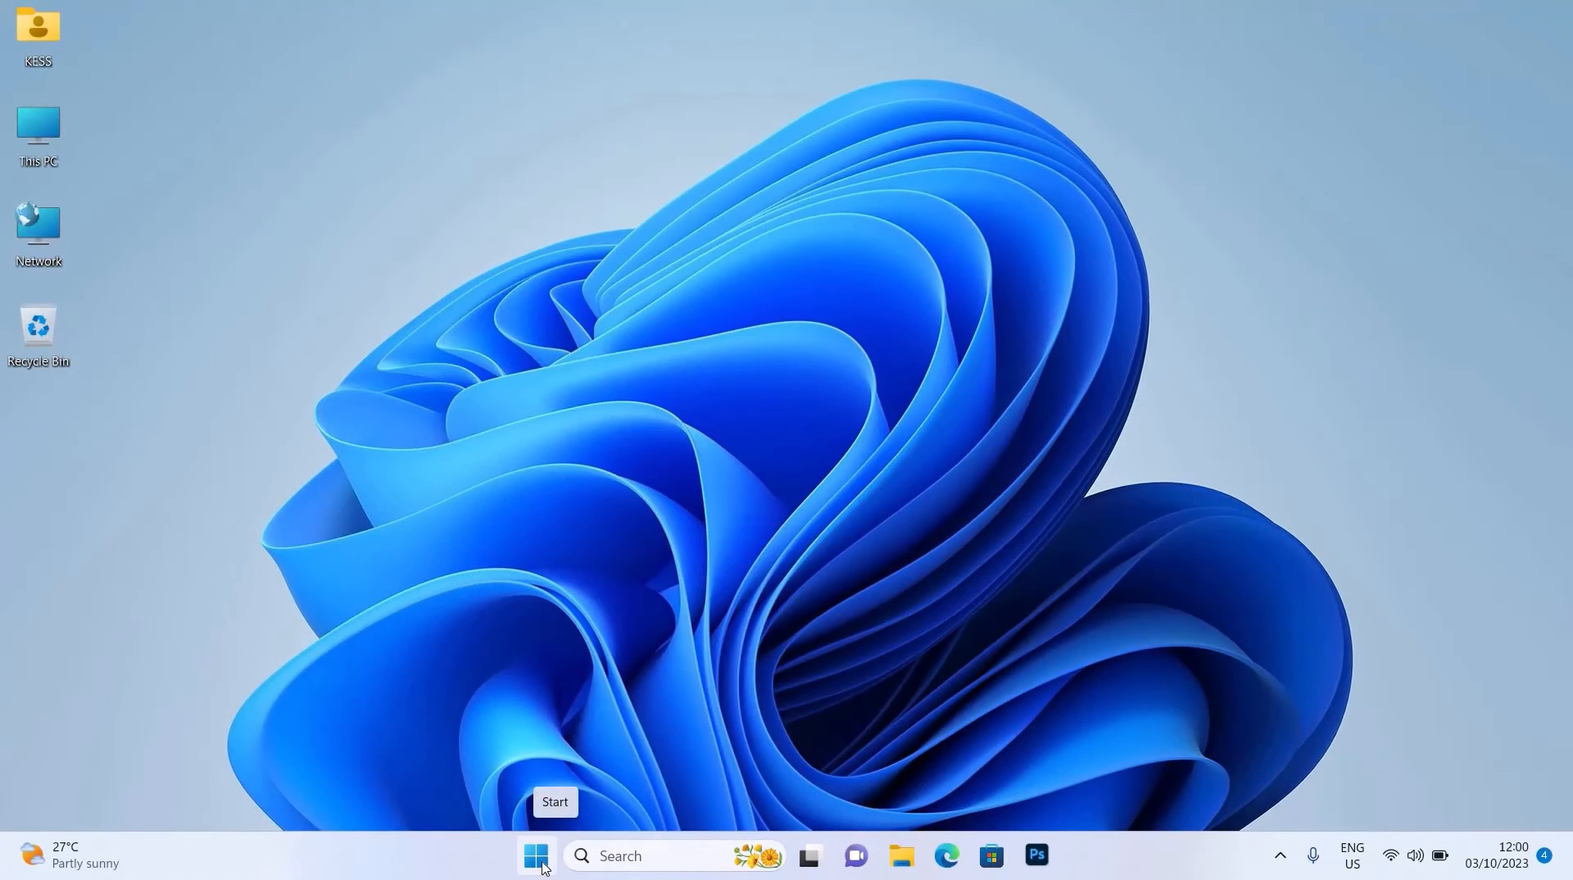
Bring up the Start menu to check its Recommended section.
left_click(536, 856)
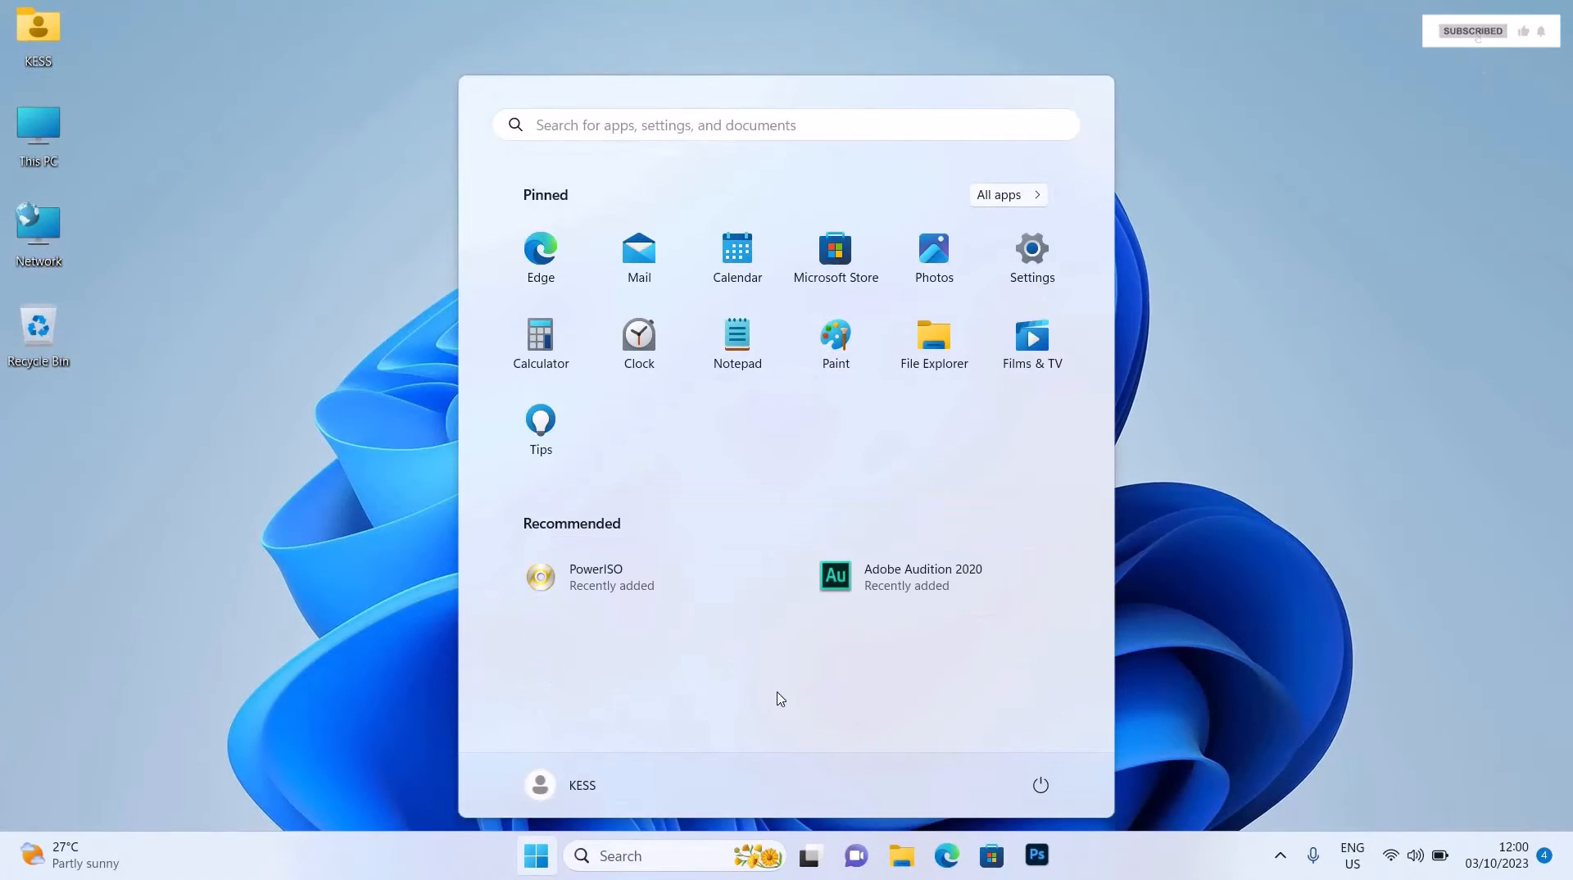
mouse_move(1053, 273)
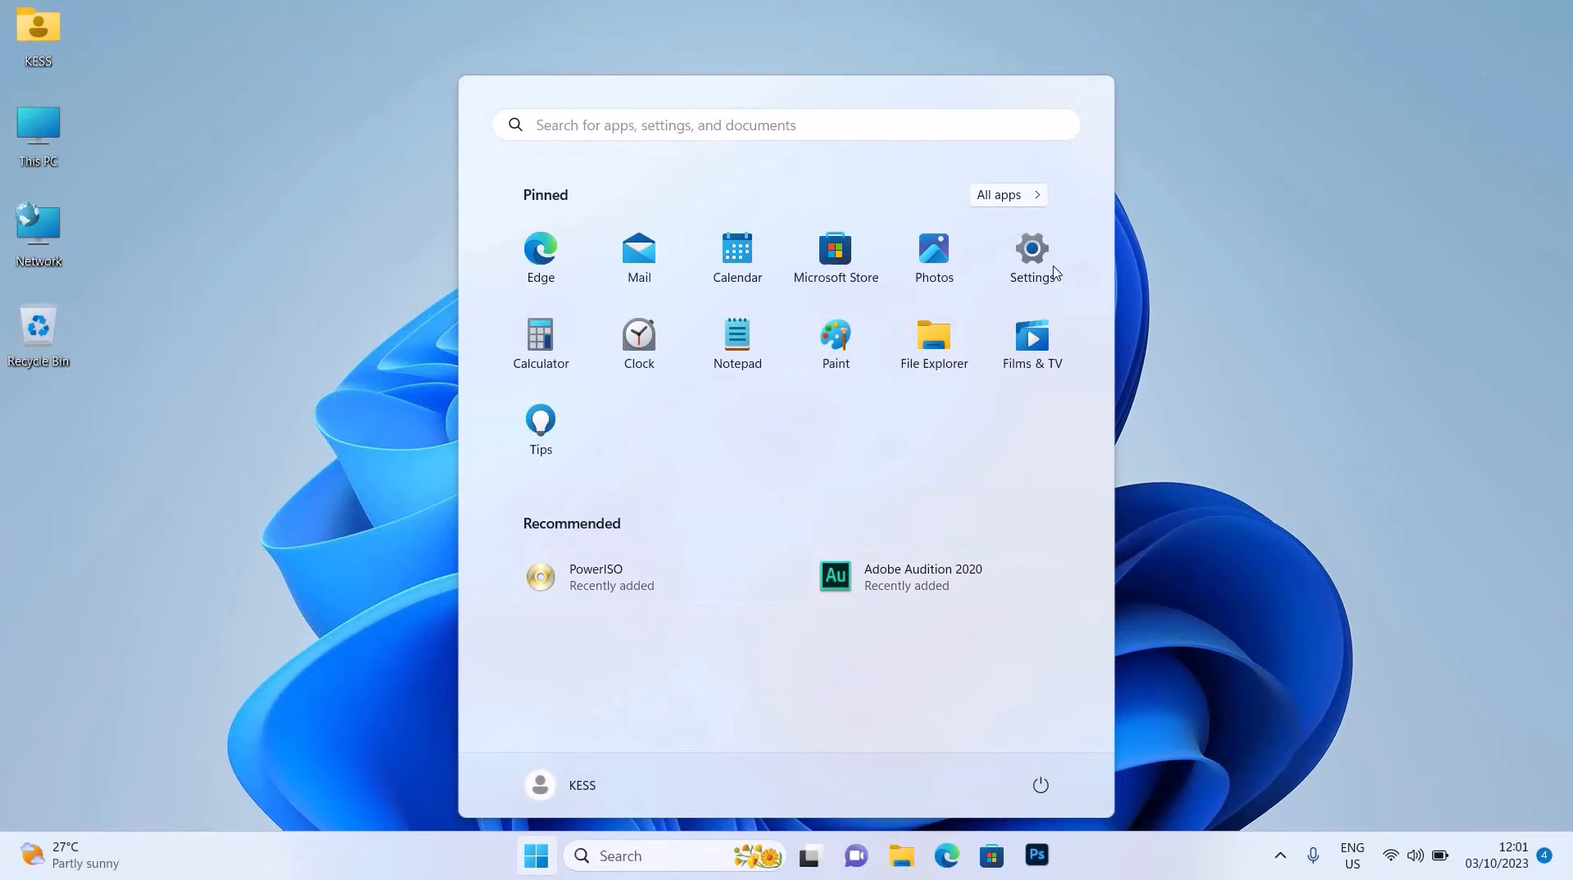
In Settings > Personalisation > Start, switch off Show recommendations for Start.
left_click(1030, 249)
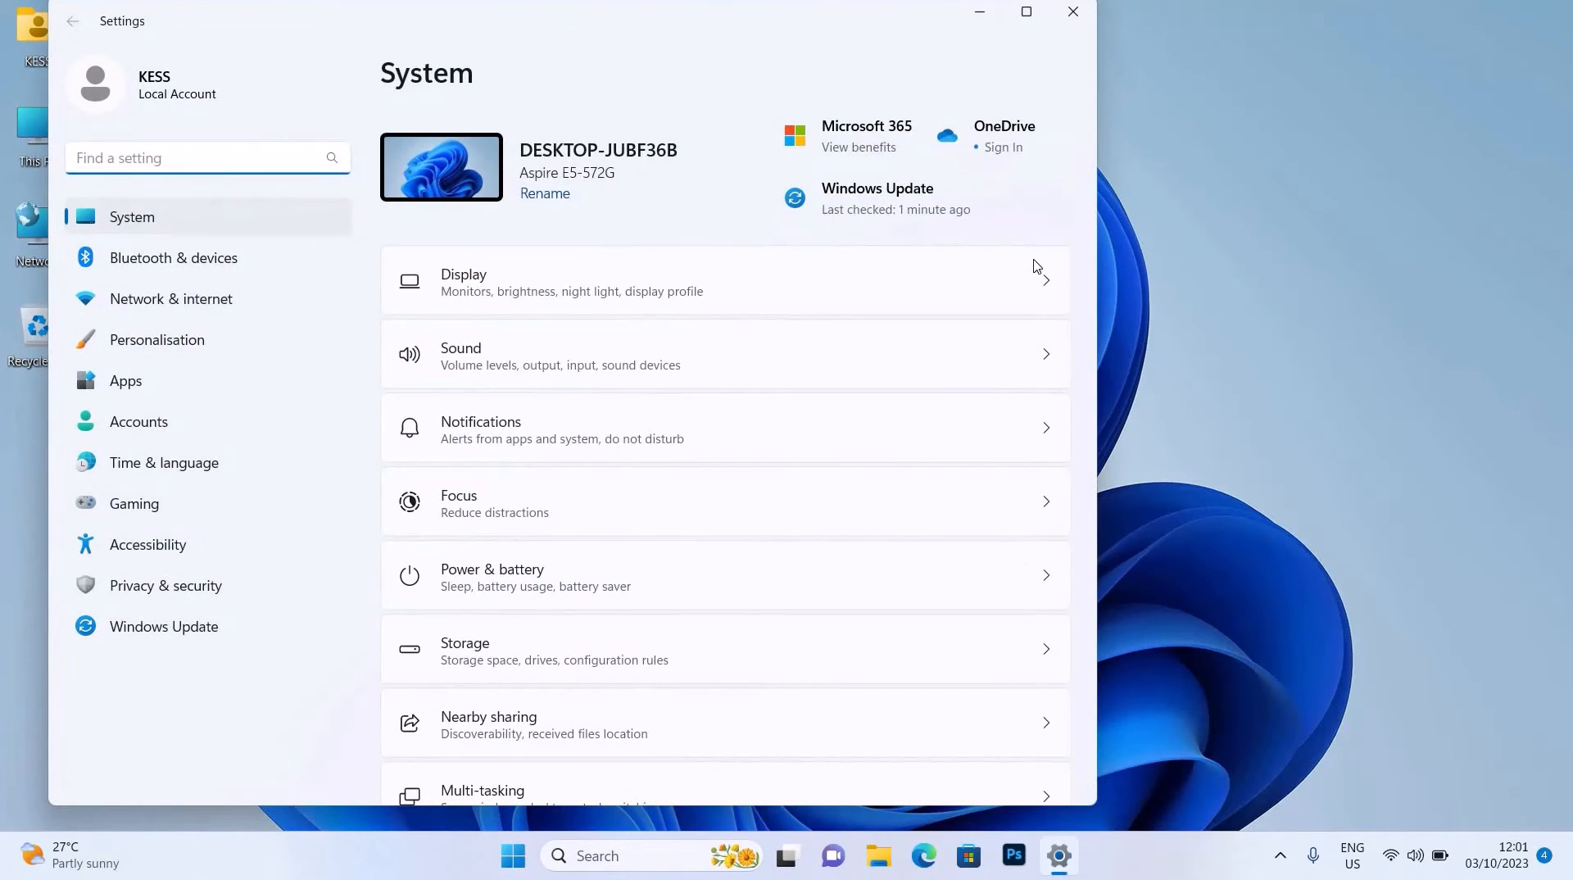
mouse_move(198, 346)
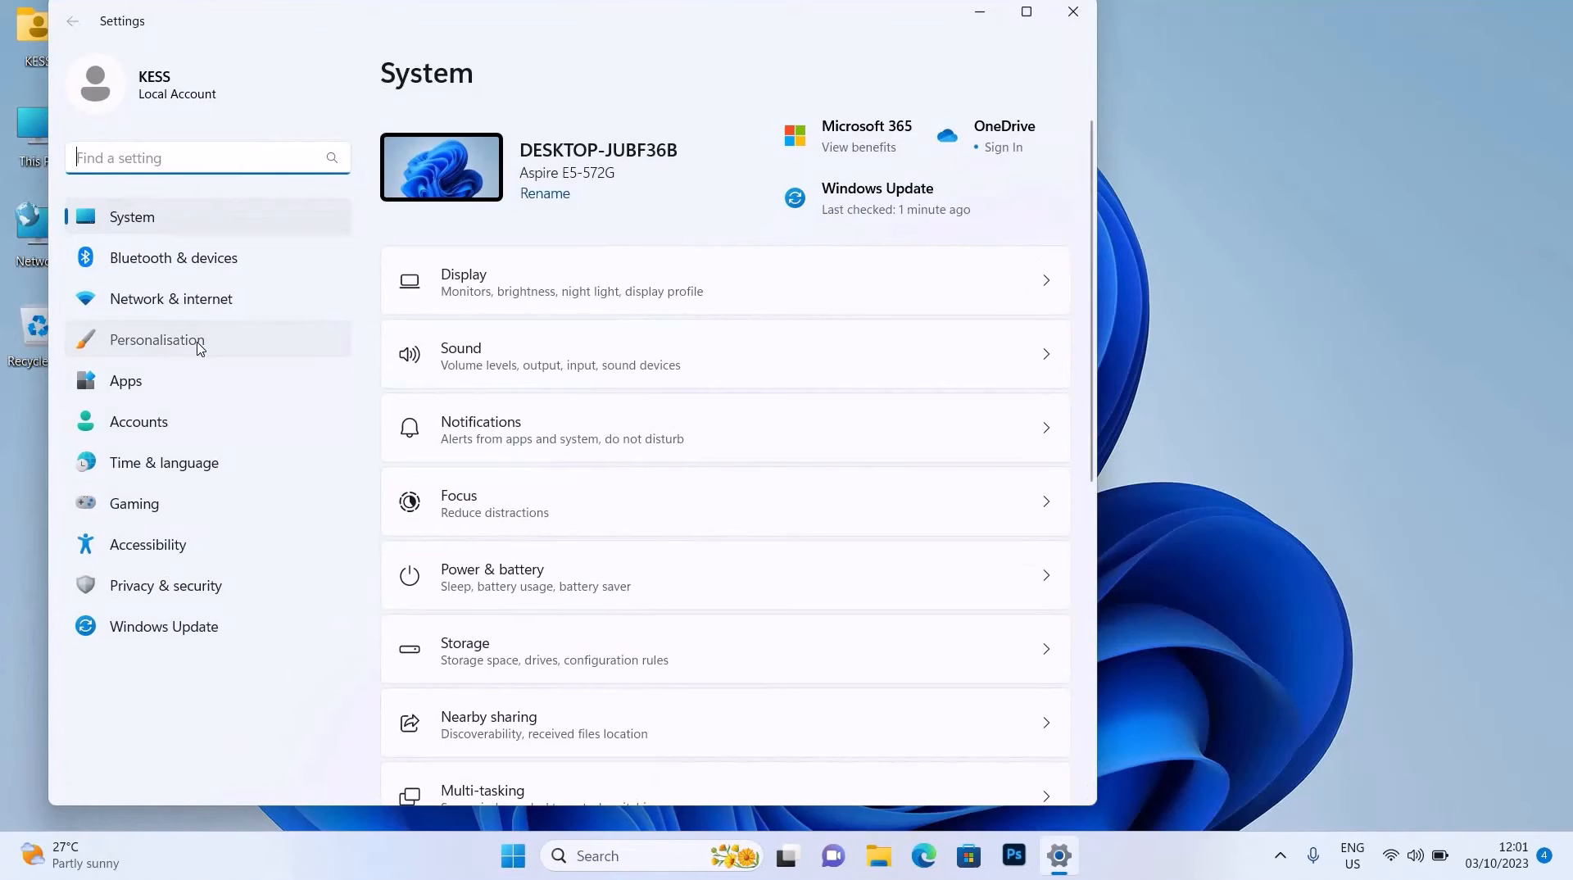
left_click(157, 340)
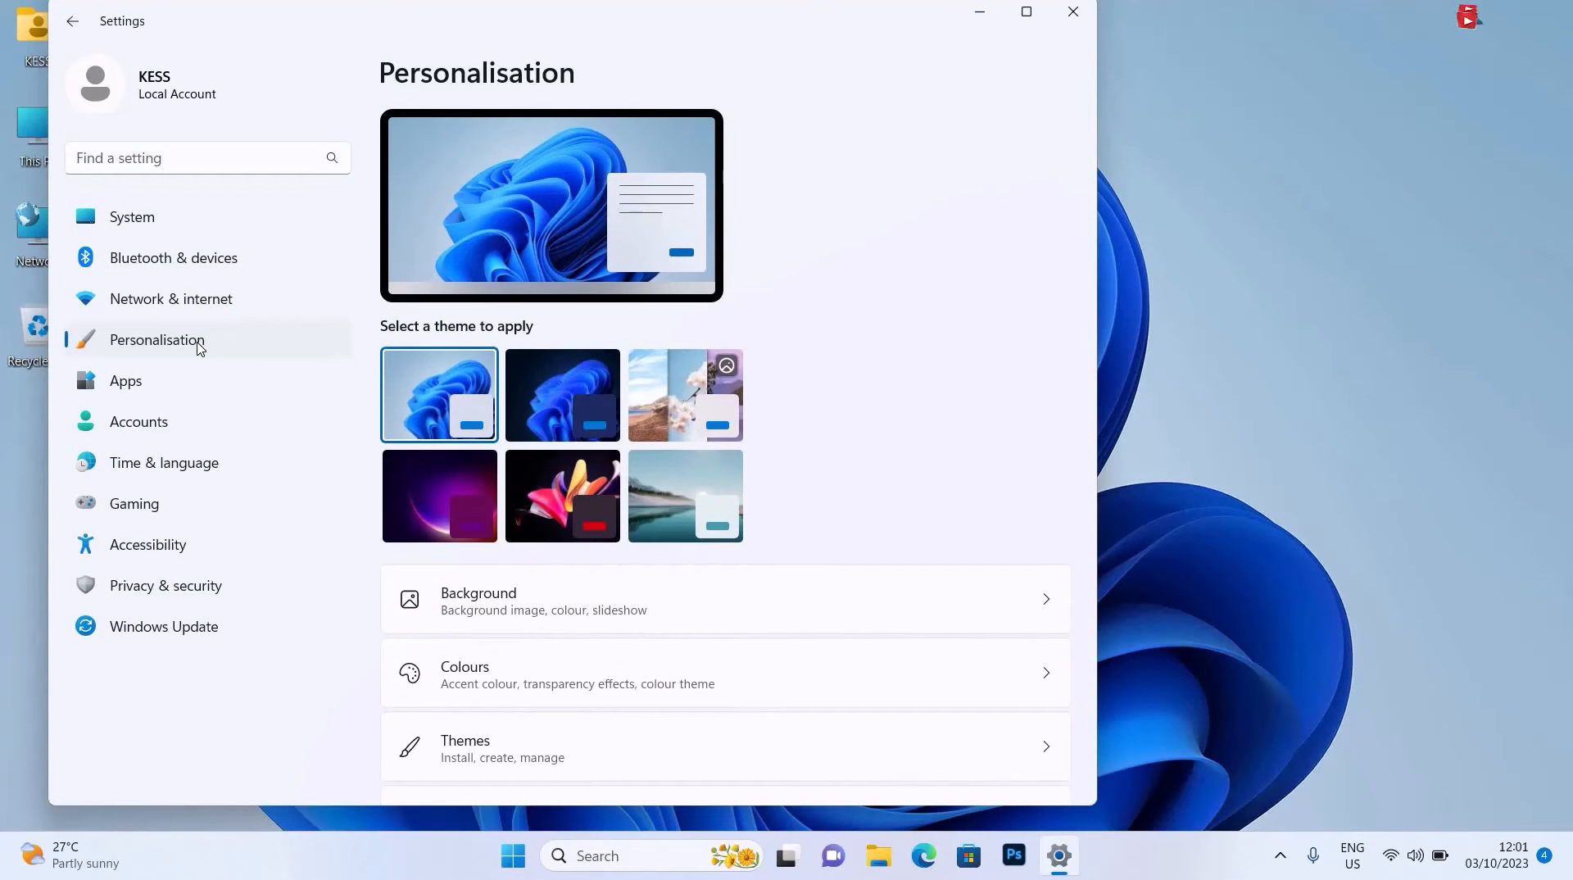
scroll("down", 3)
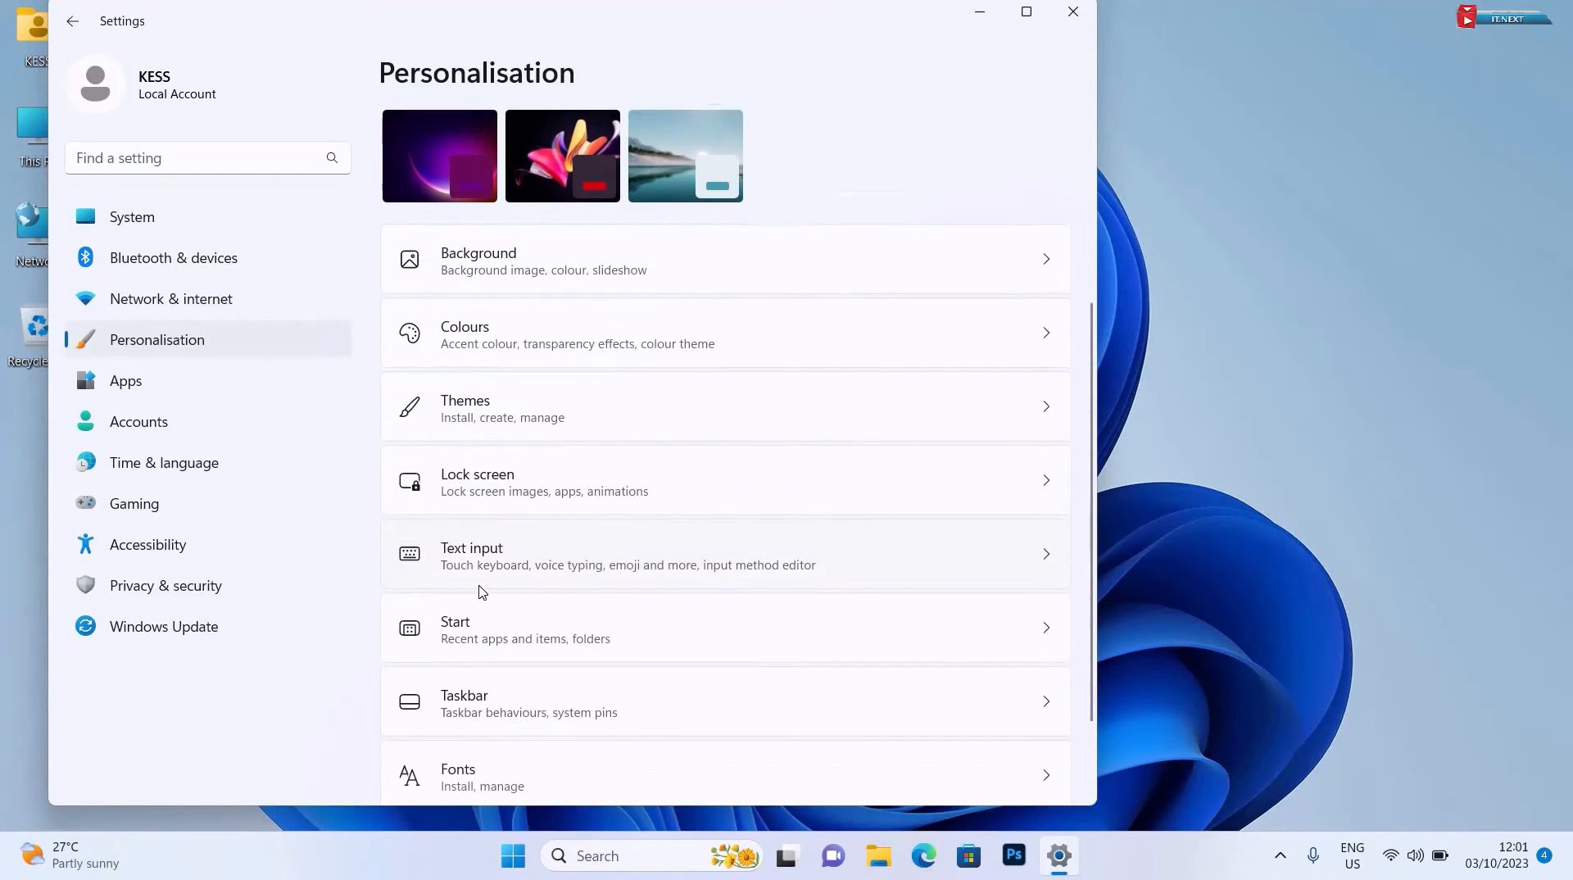
scroll("down", 3)
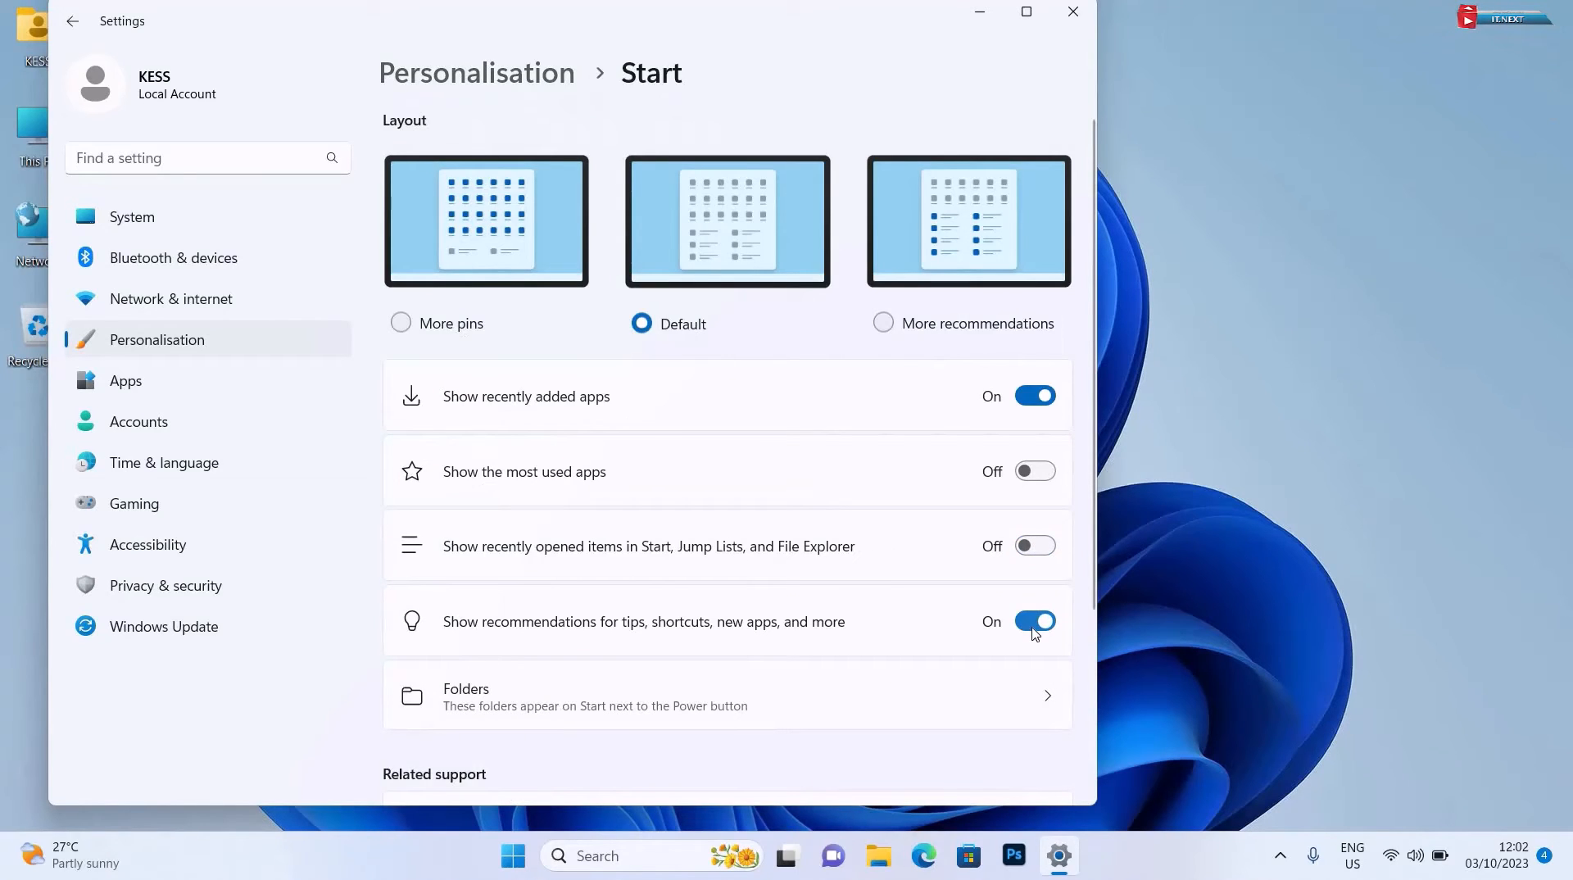
left_click(1034, 621)
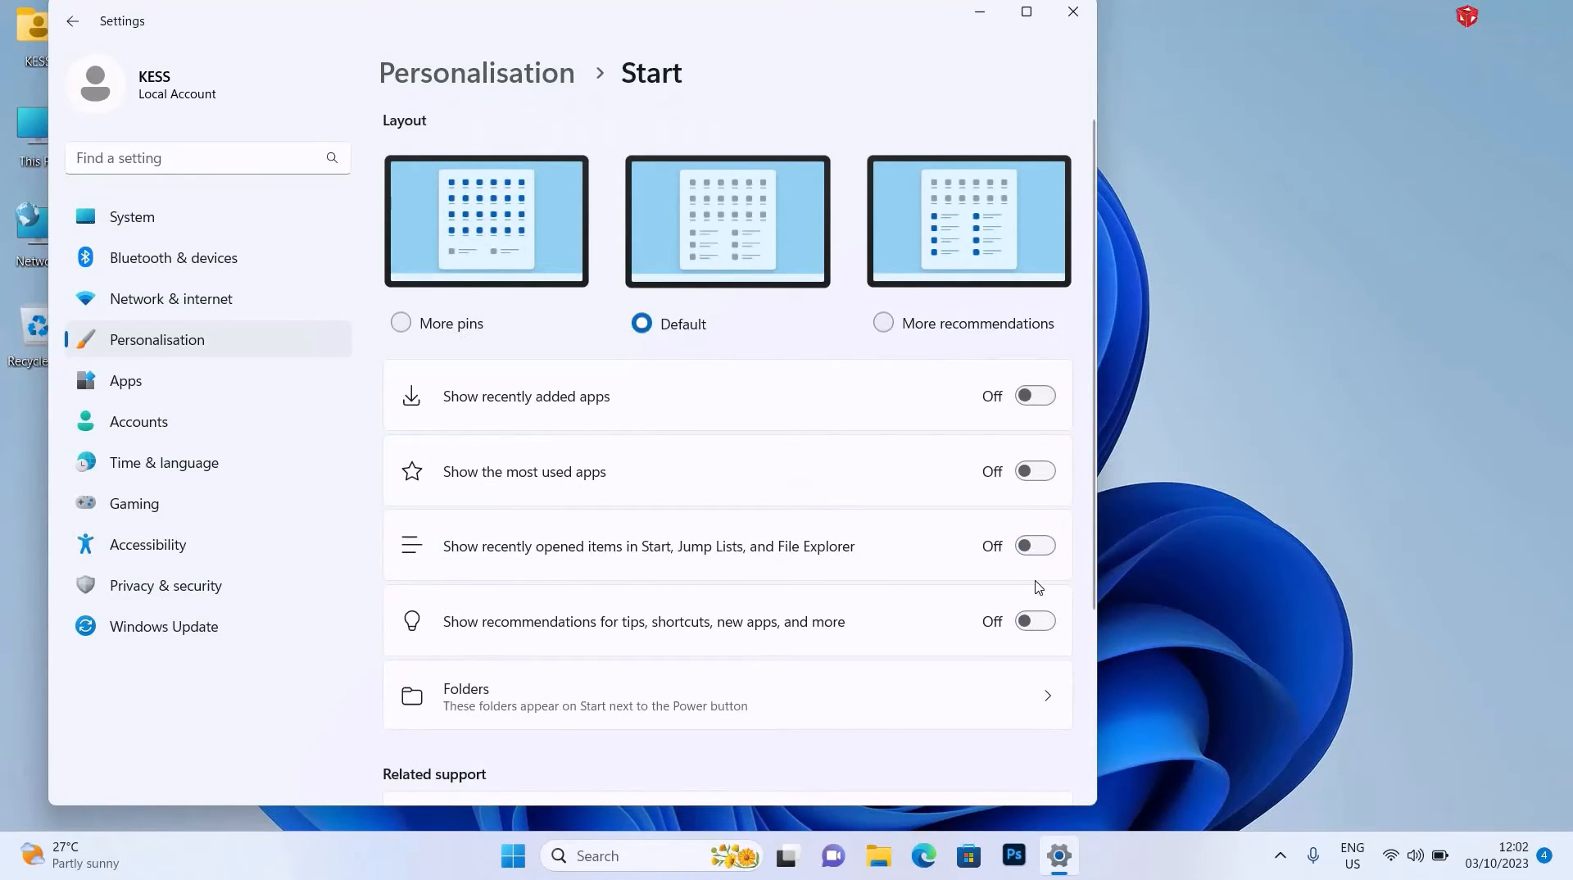
mouse_move(1201, 584)
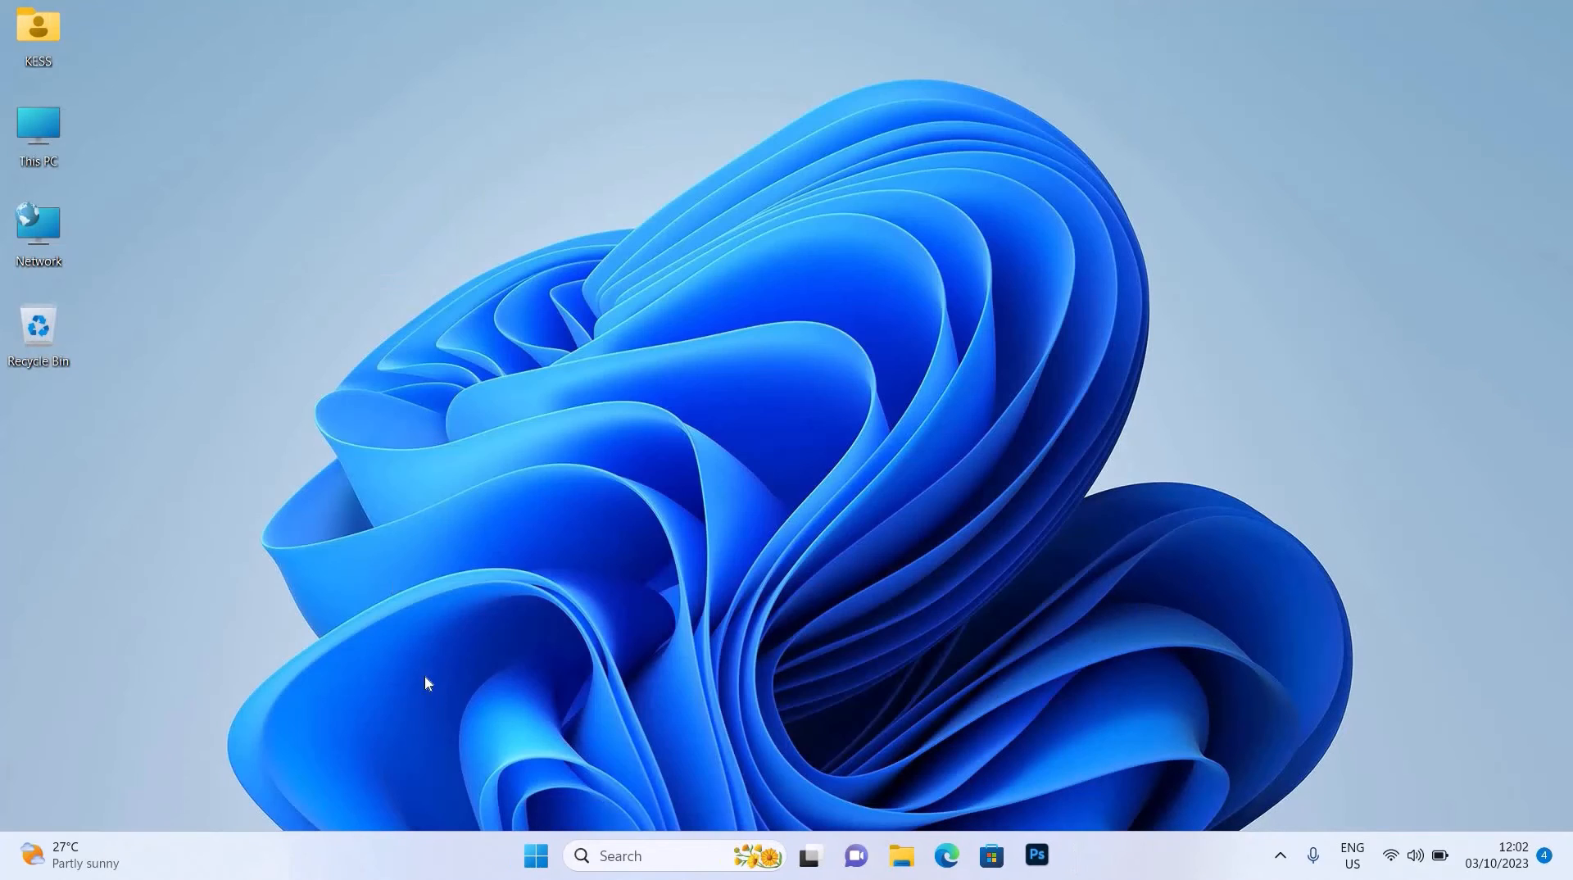
Reopen Start to confirm the Recommended section is now empty.
left_click(534, 855)
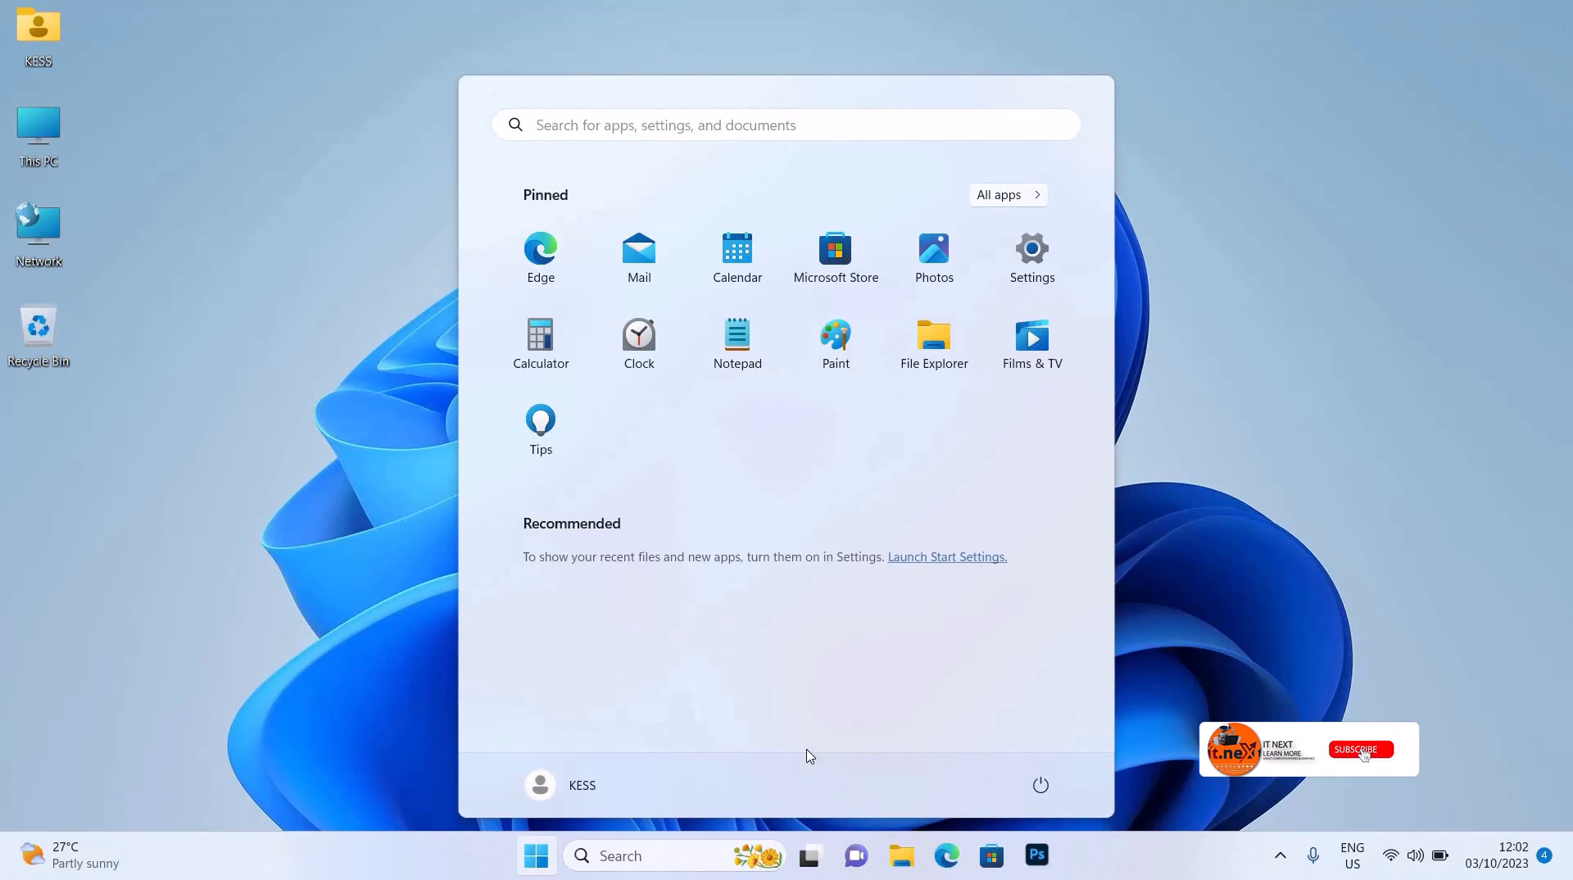
mouse_move(1225, 636)
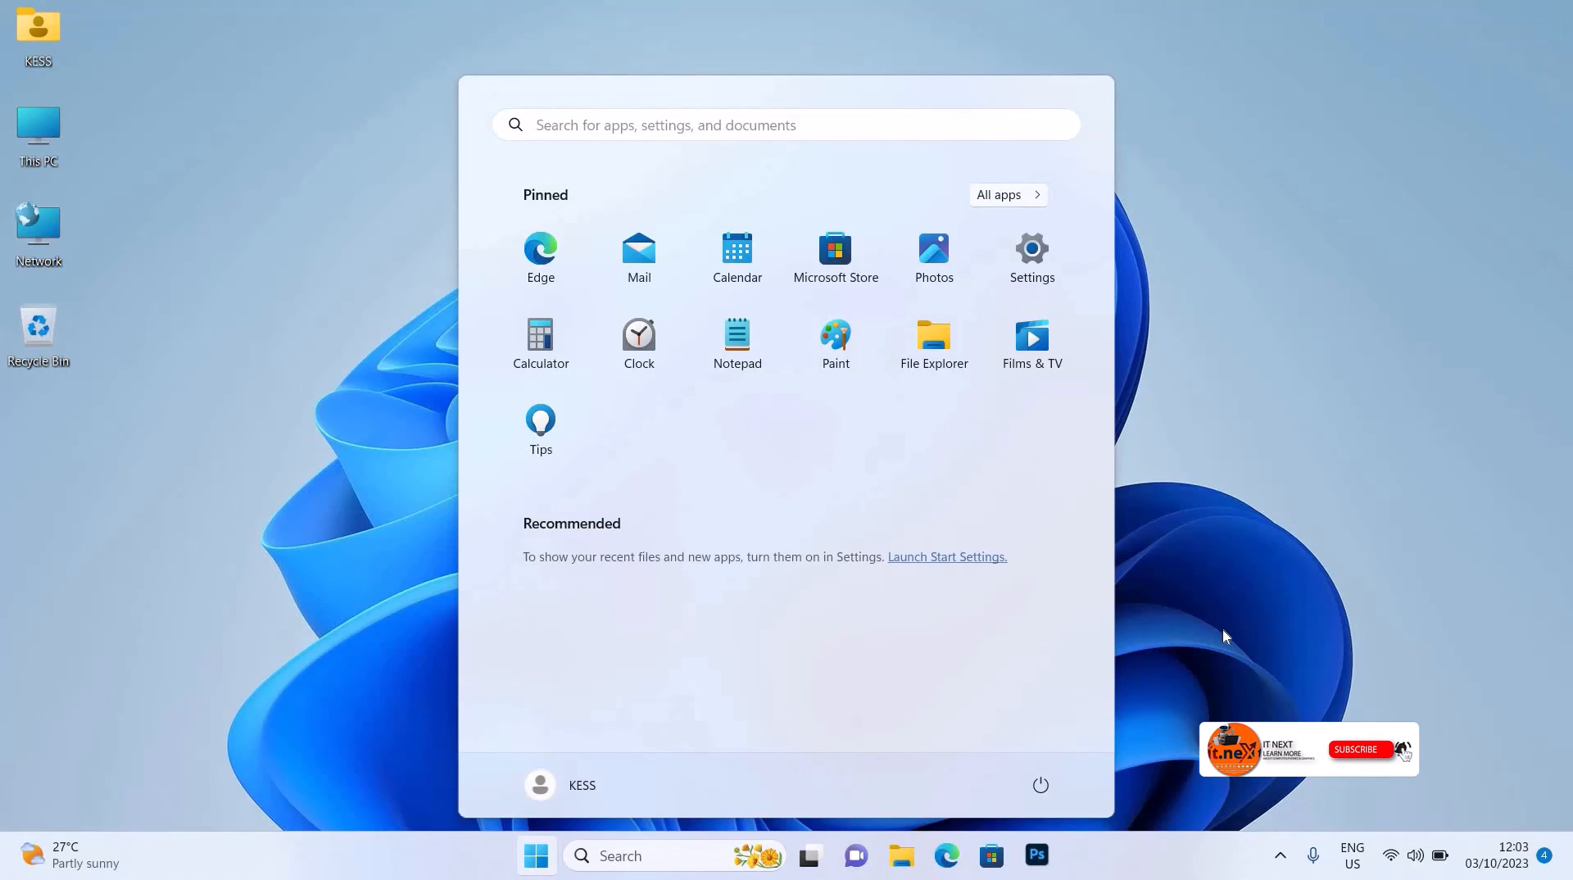